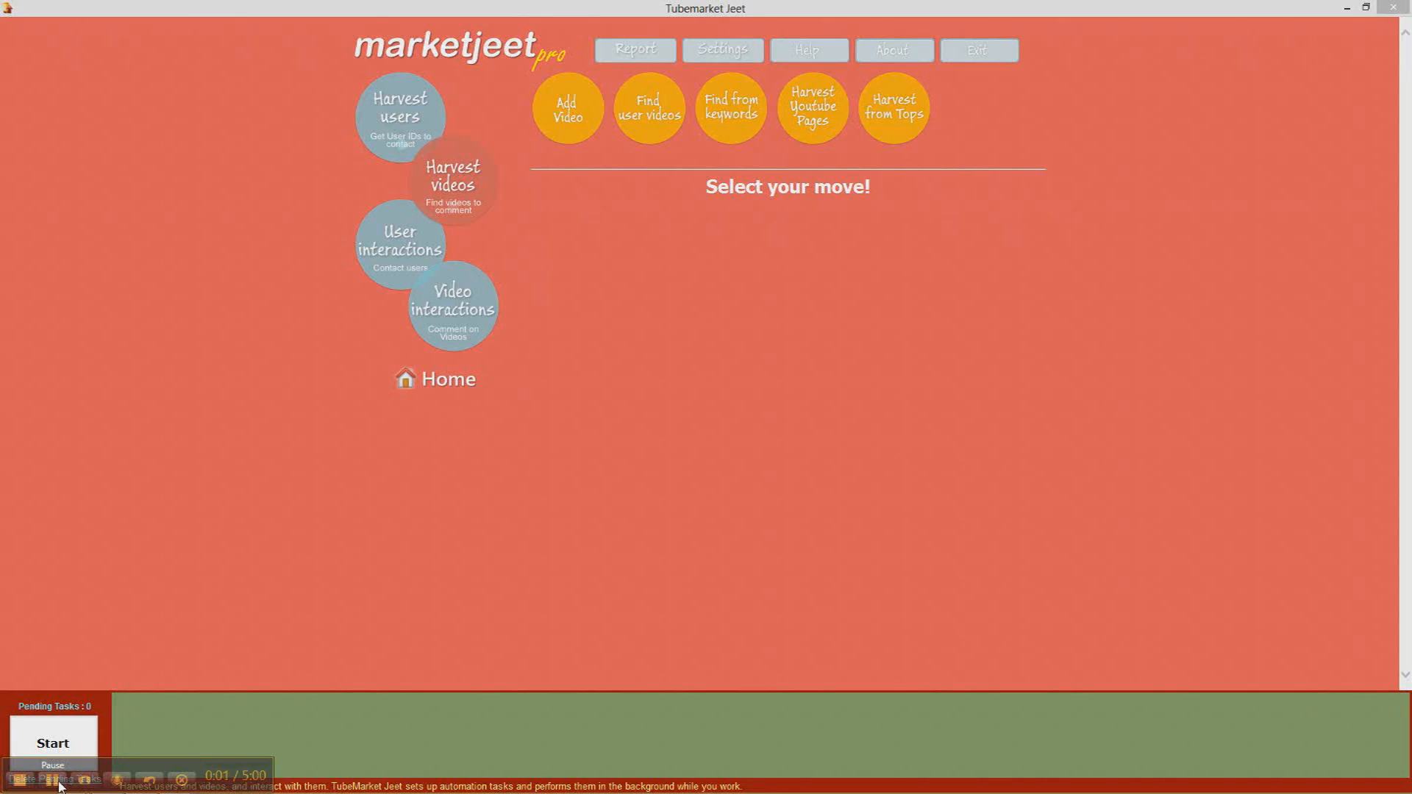
pyautogui.moveTo(405, 609)
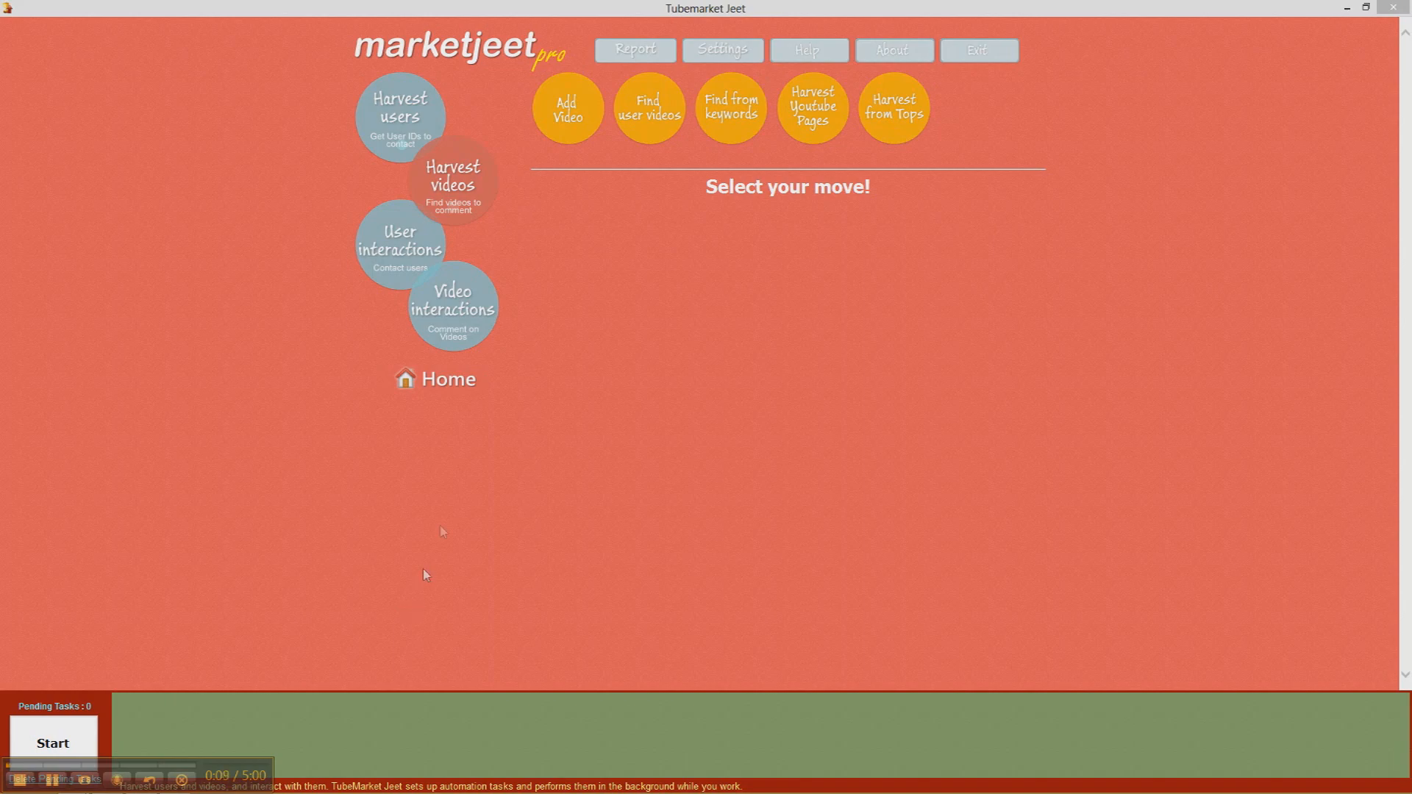
pyautogui.moveTo(441, 542)
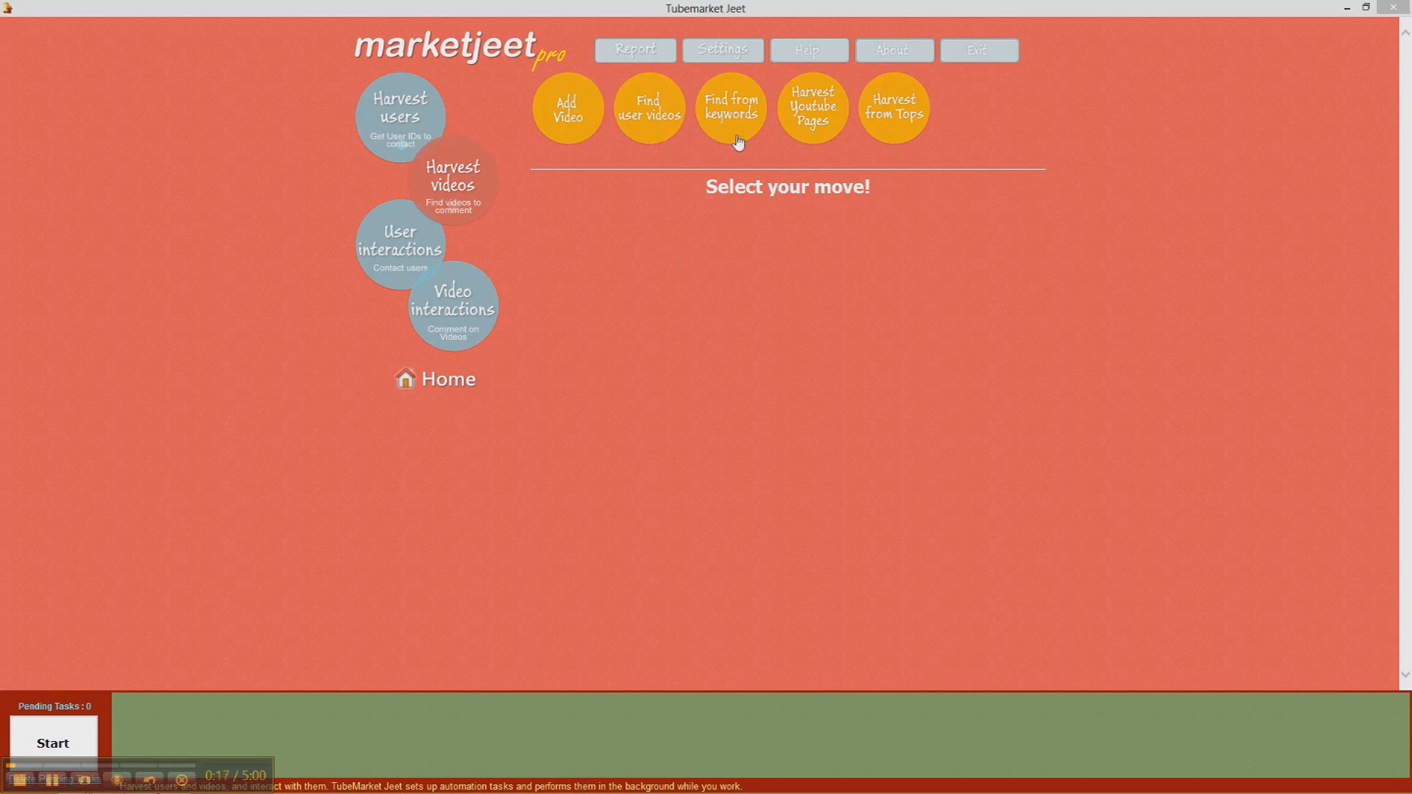
pyautogui.moveTo(725, 144)
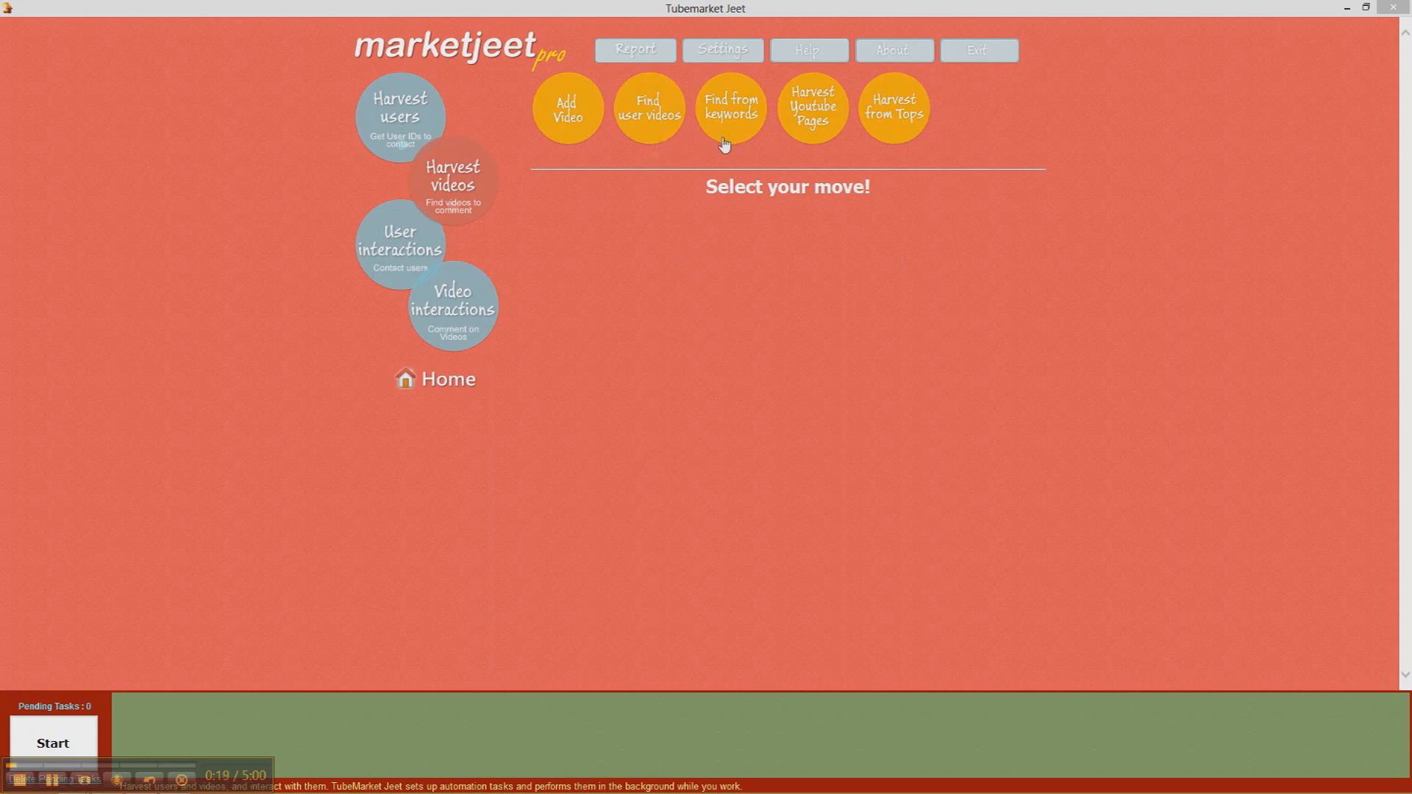
# Open the single-video add form, view its address field options, and cancel without submitting
pyautogui.click(566, 106)
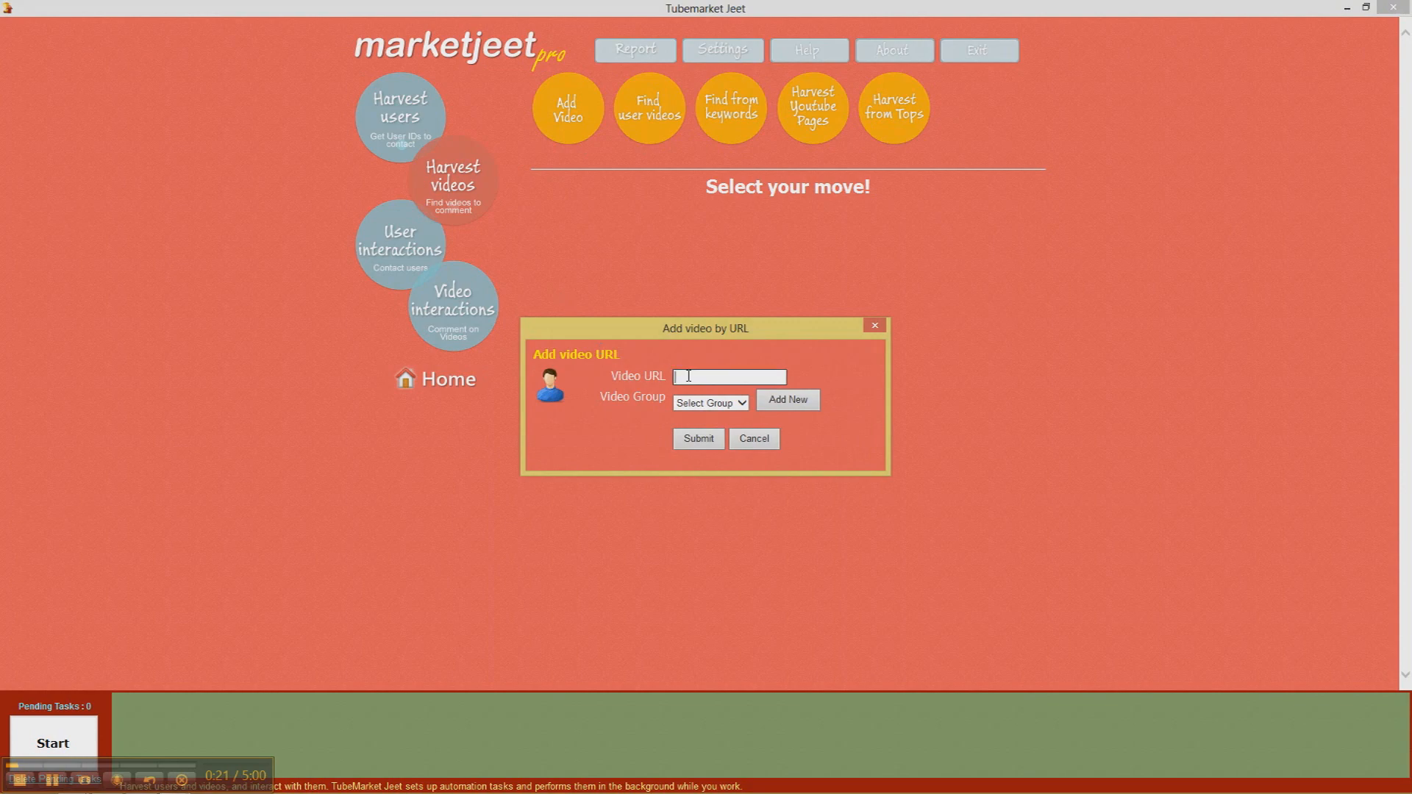
pyautogui.rightClick(730, 377)
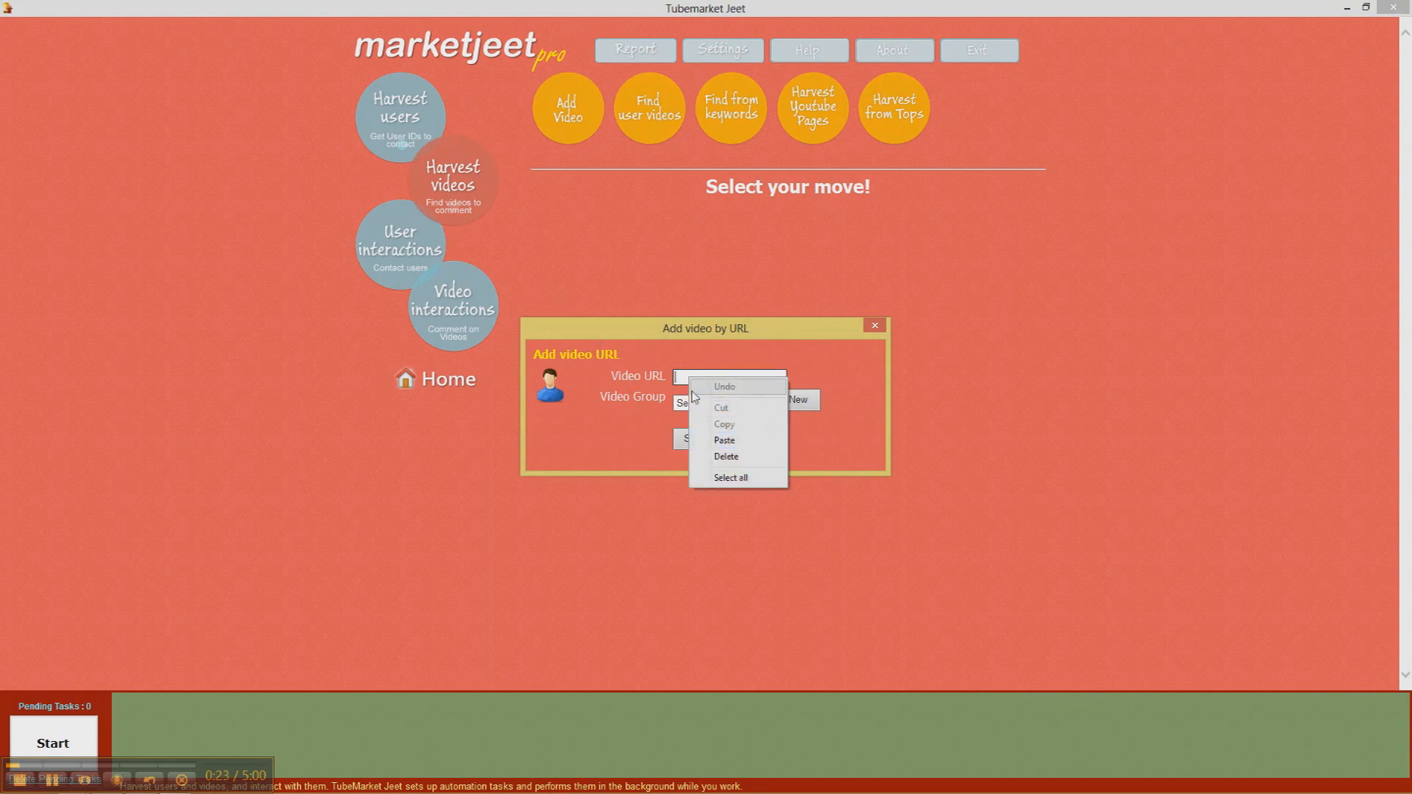
pyautogui.click(581, 256)
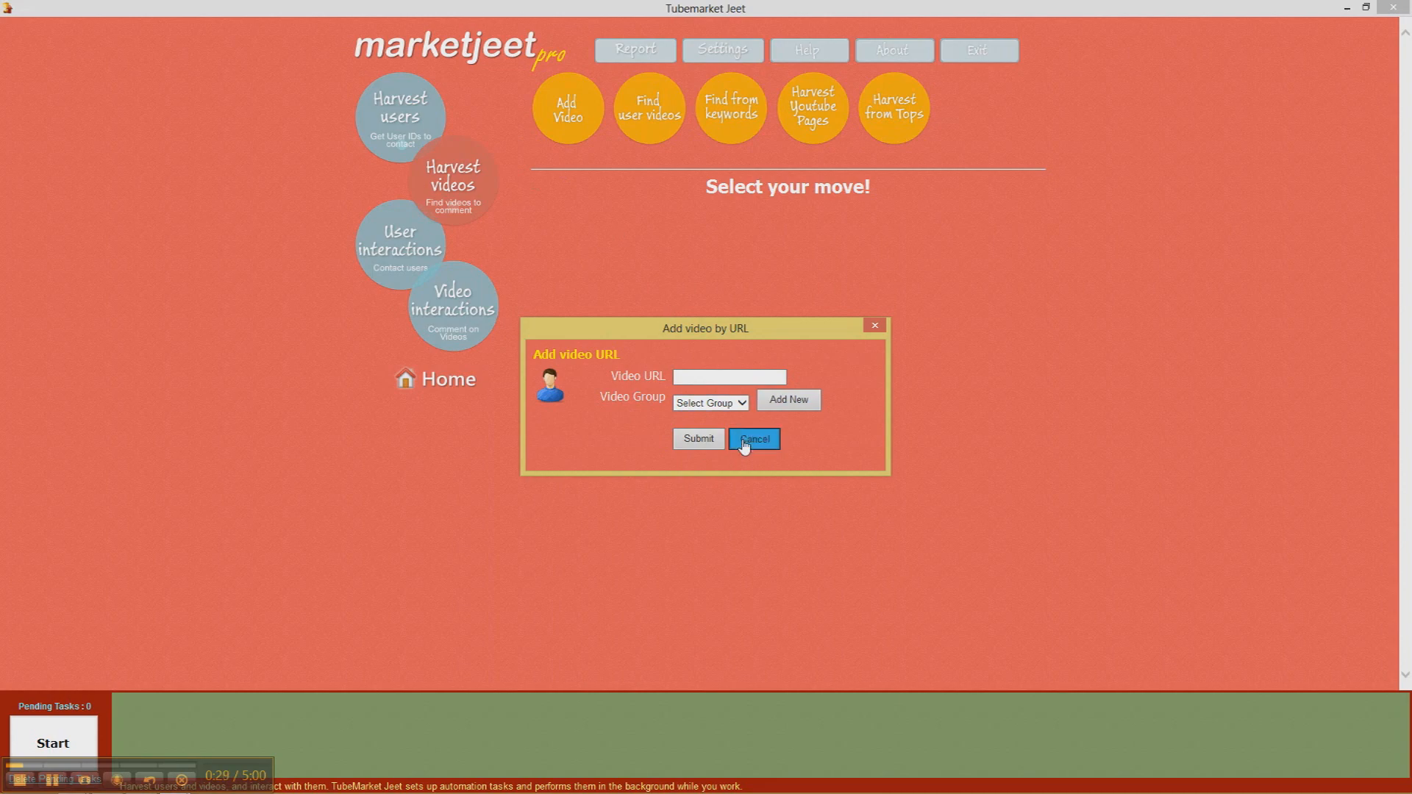
pyautogui.click(753, 438)
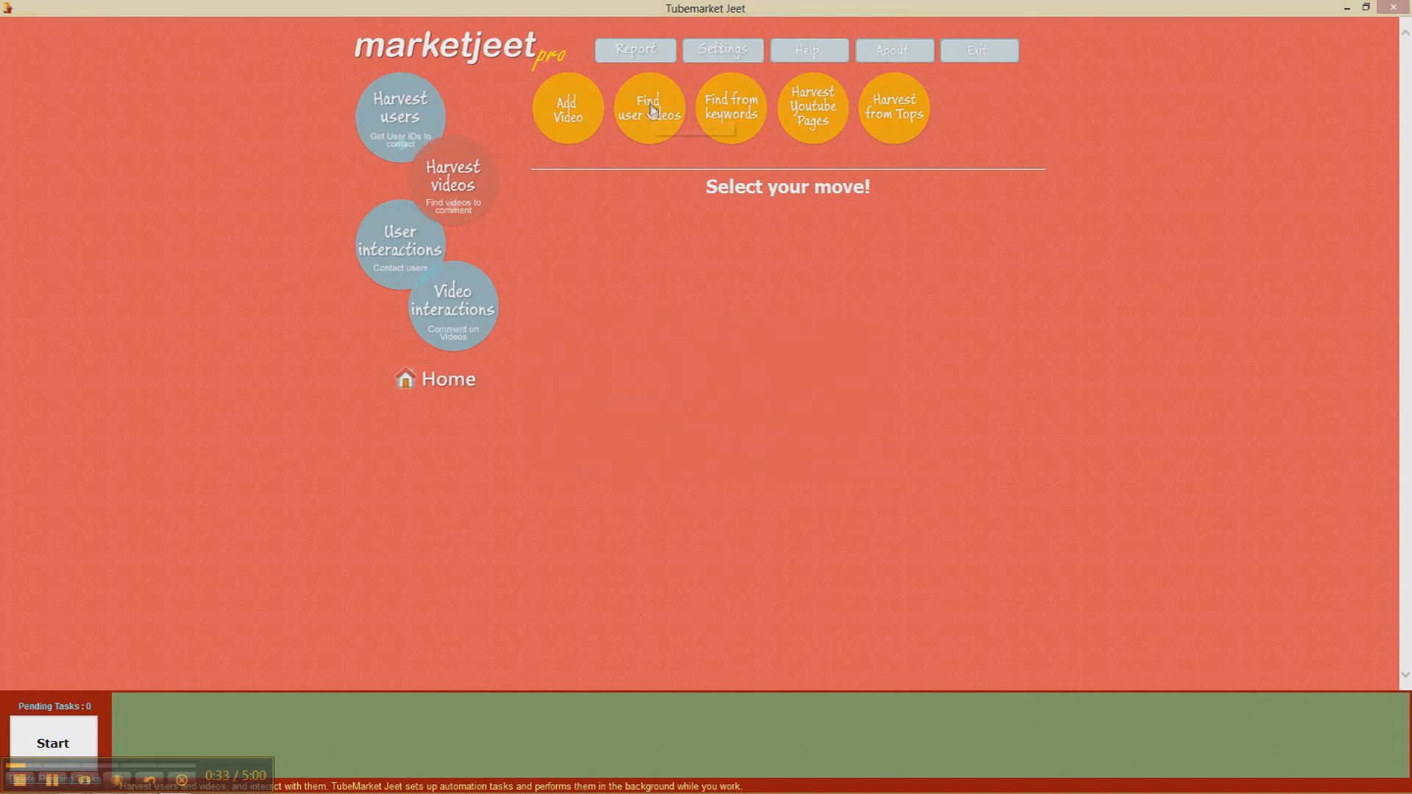
# Try the find-user-videos form with the Programming group, then close it unsubmitted
pyautogui.click(647, 108)
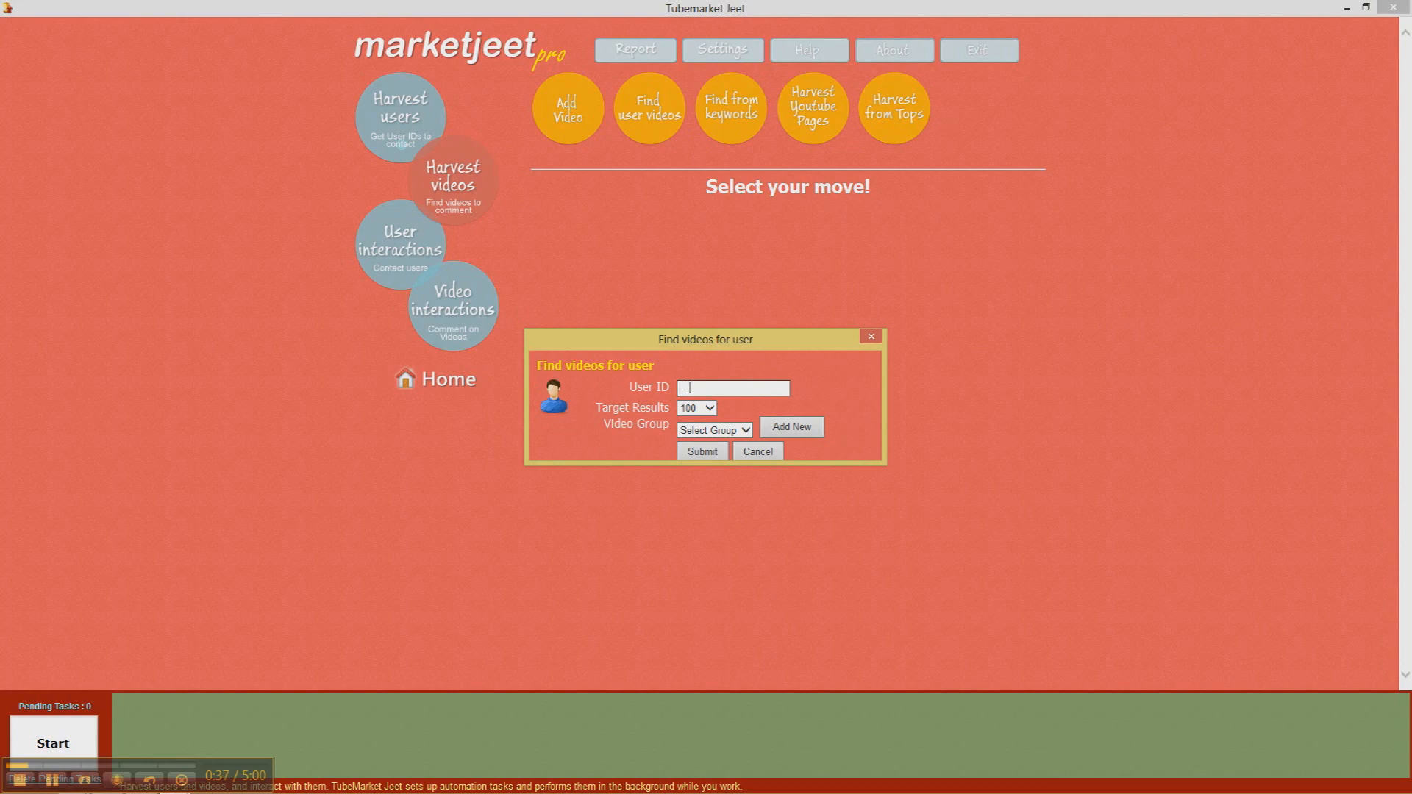
pyautogui.click(713, 429)
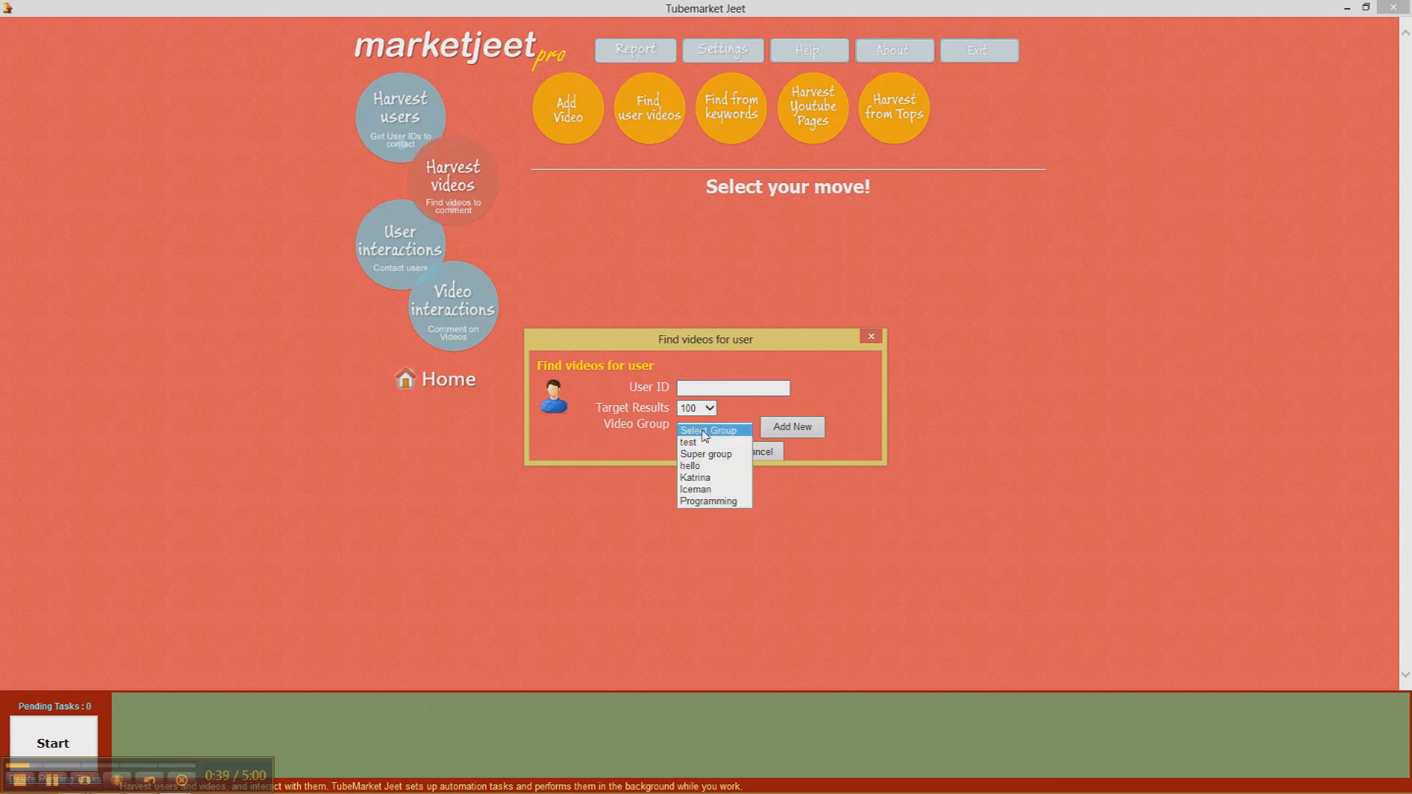
pyautogui.click(707, 502)
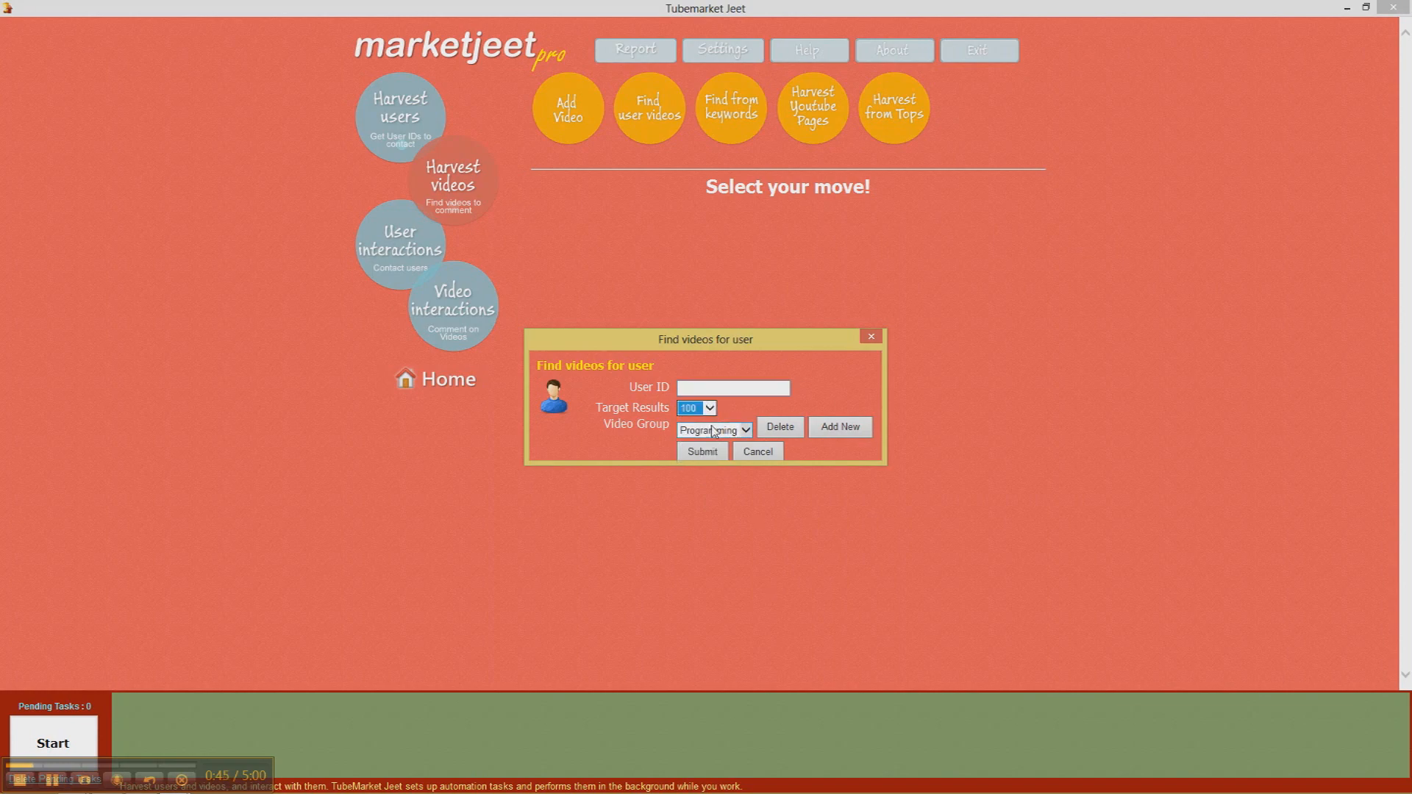
pyautogui.click(708, 408)
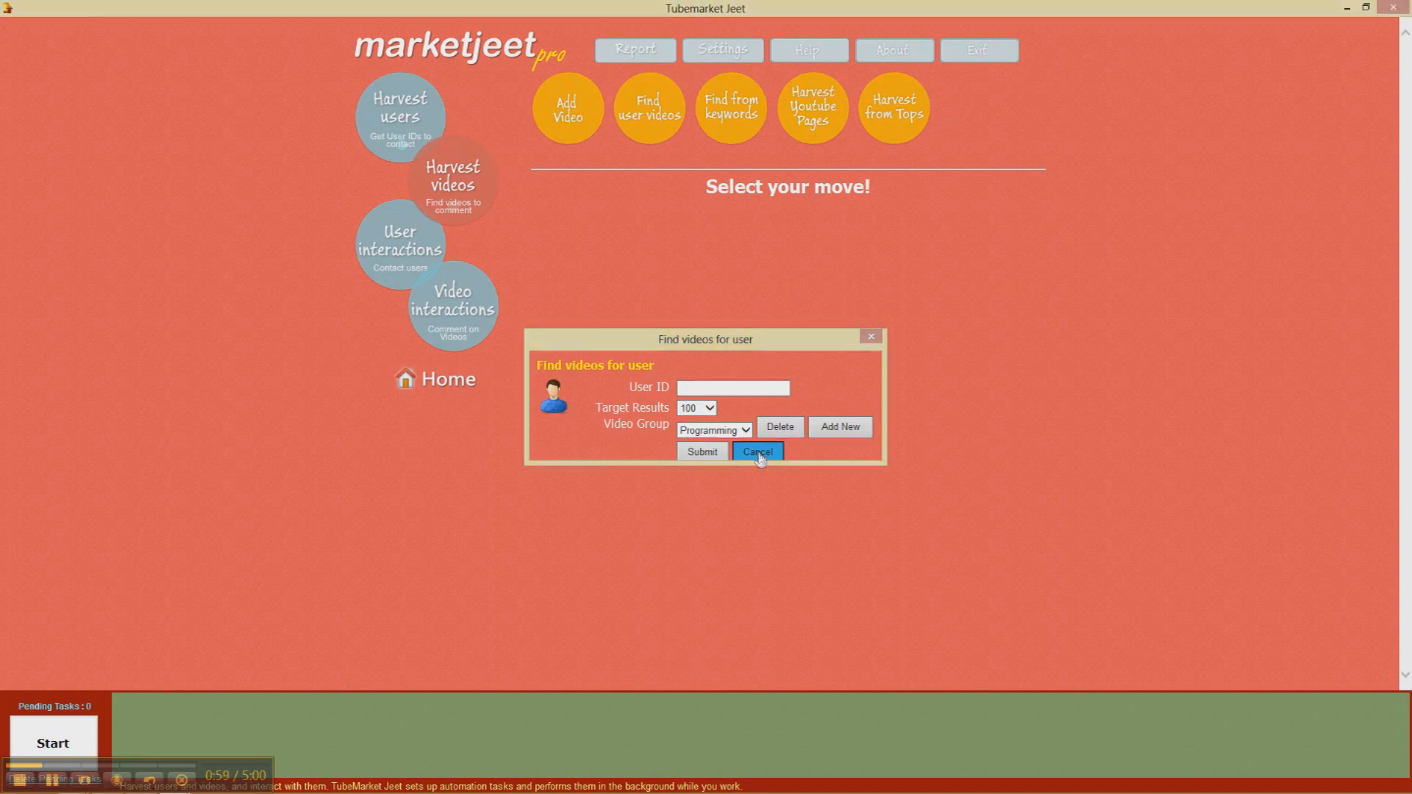
pyautogui.click(756, 450)
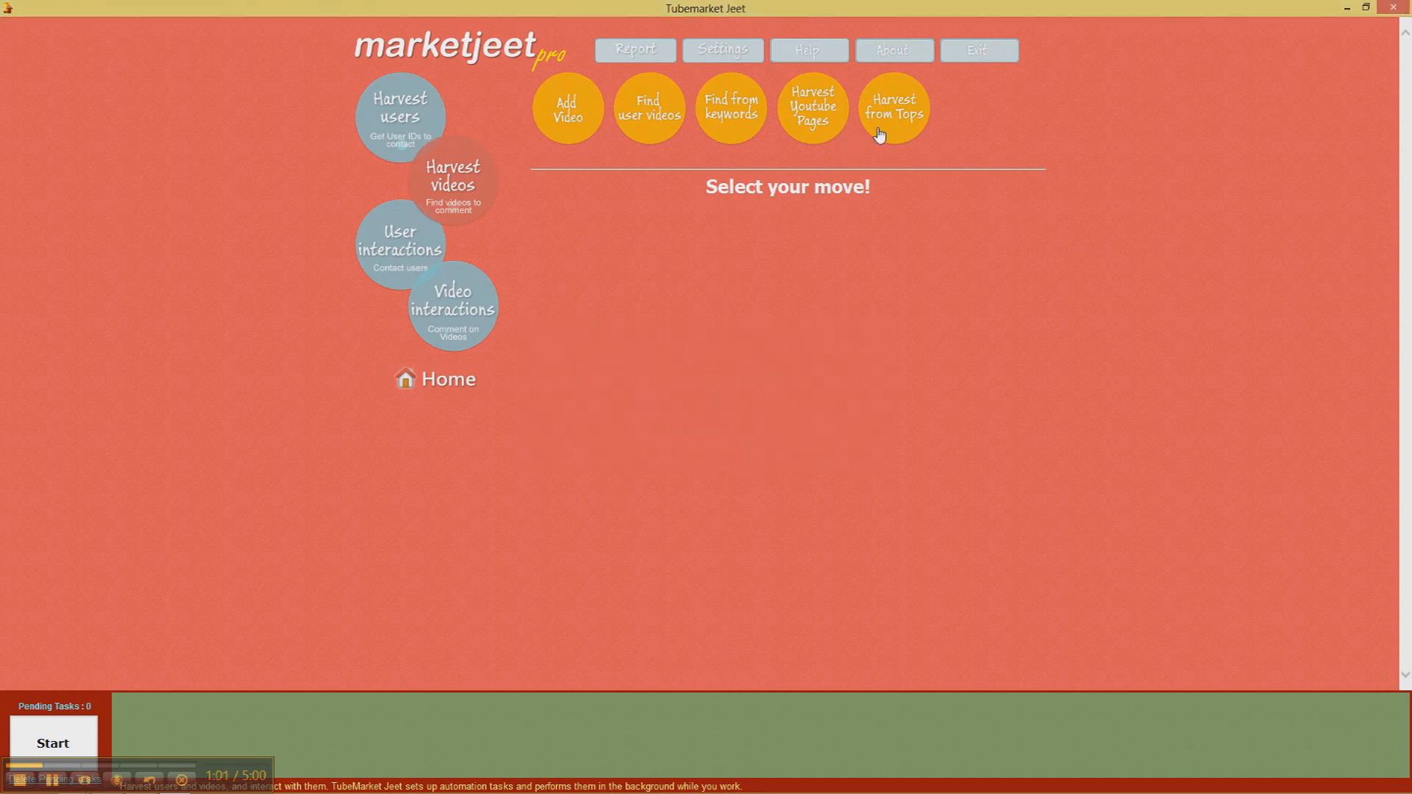
# Open the top-feeds harvest form and cycle through feeds, settling on Most Responded
pyautogui.click(891, 108)
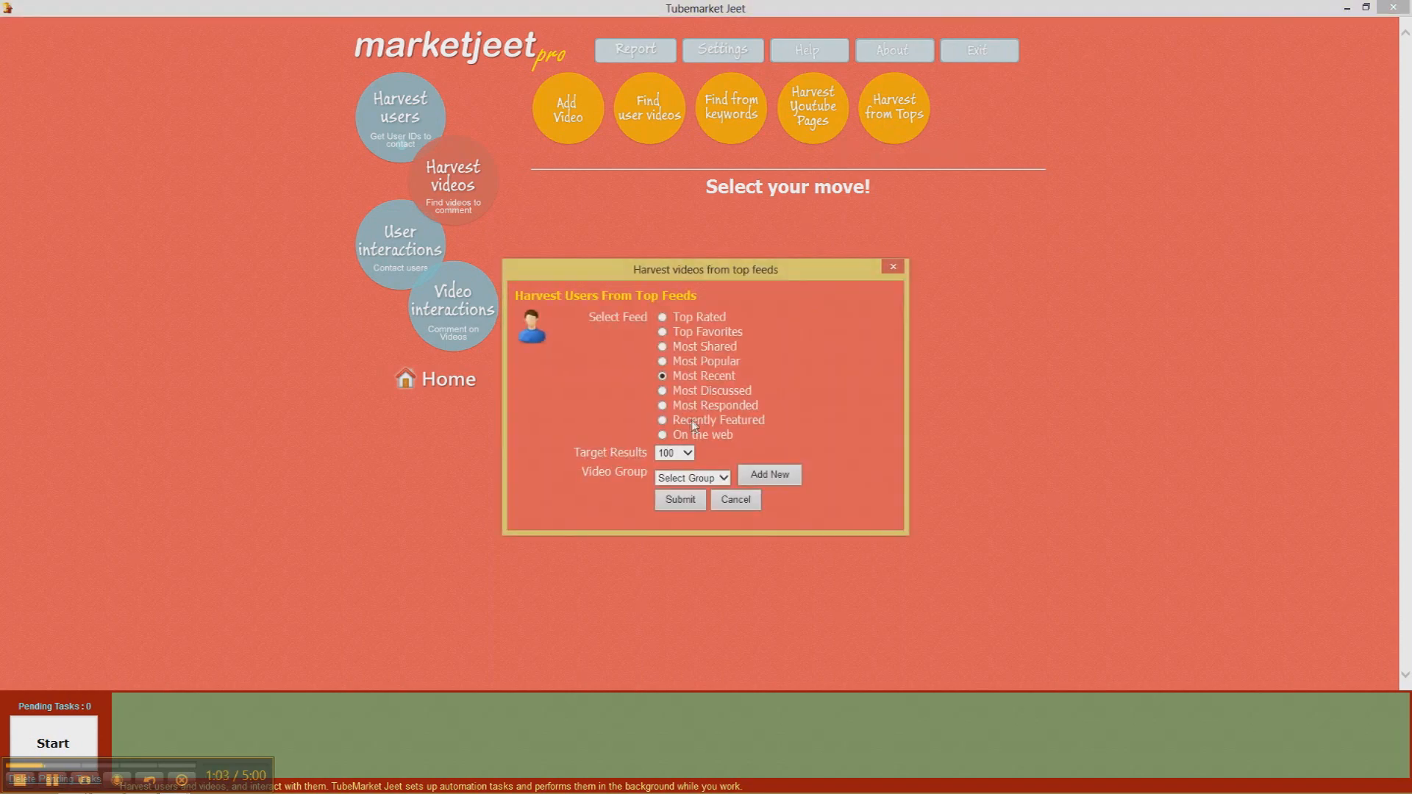
pyautogui.click(662, 376)
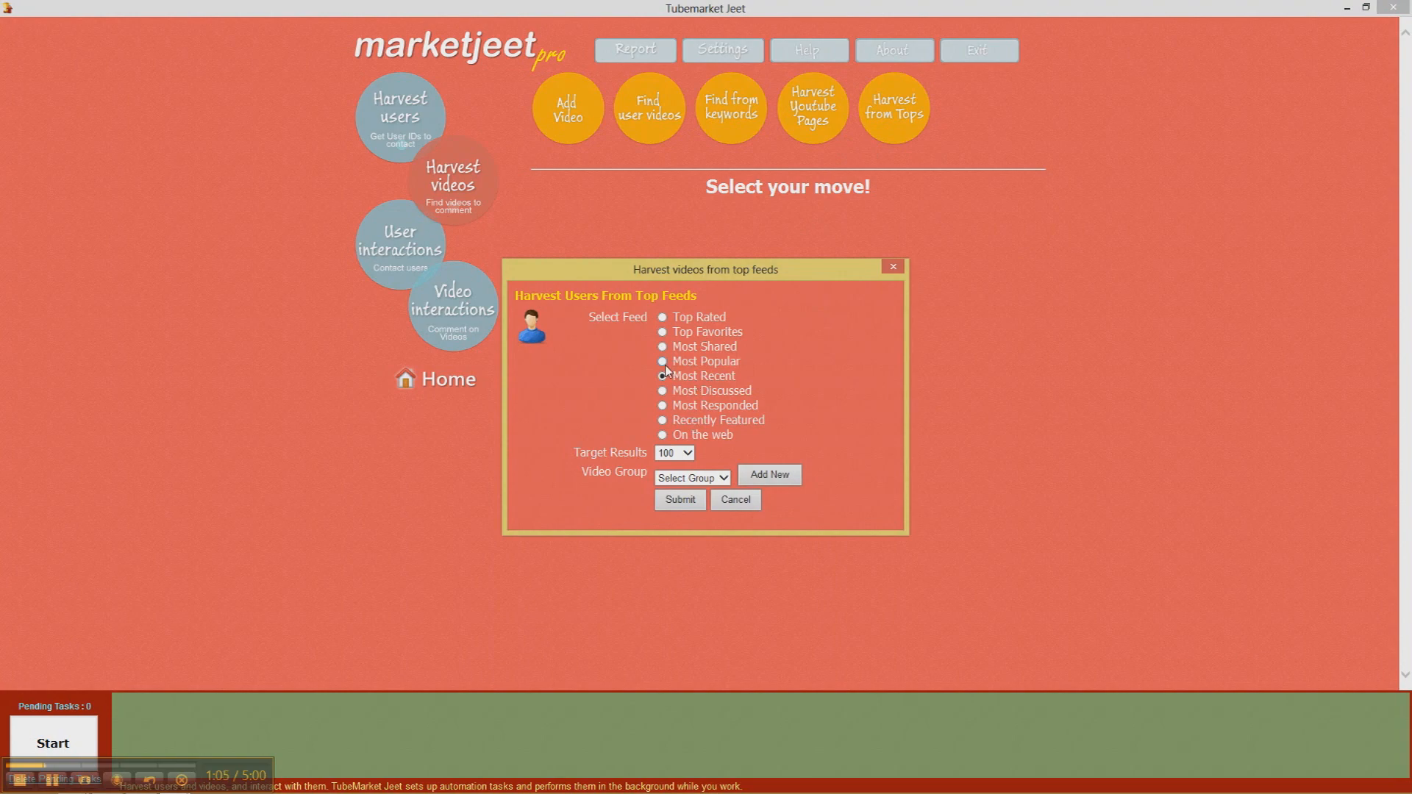
pyautogui.click(662, 375)
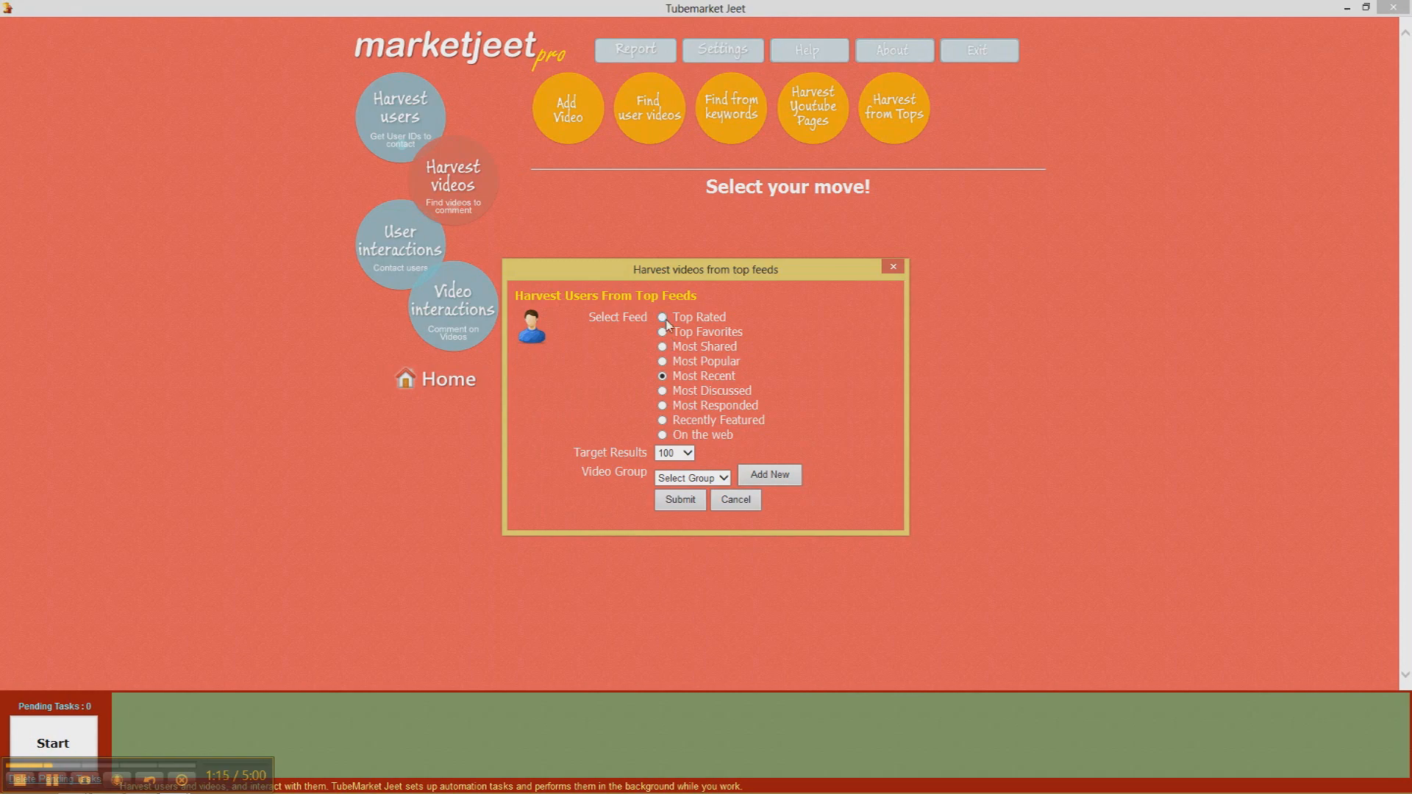
pyautogui.click(662, 317)
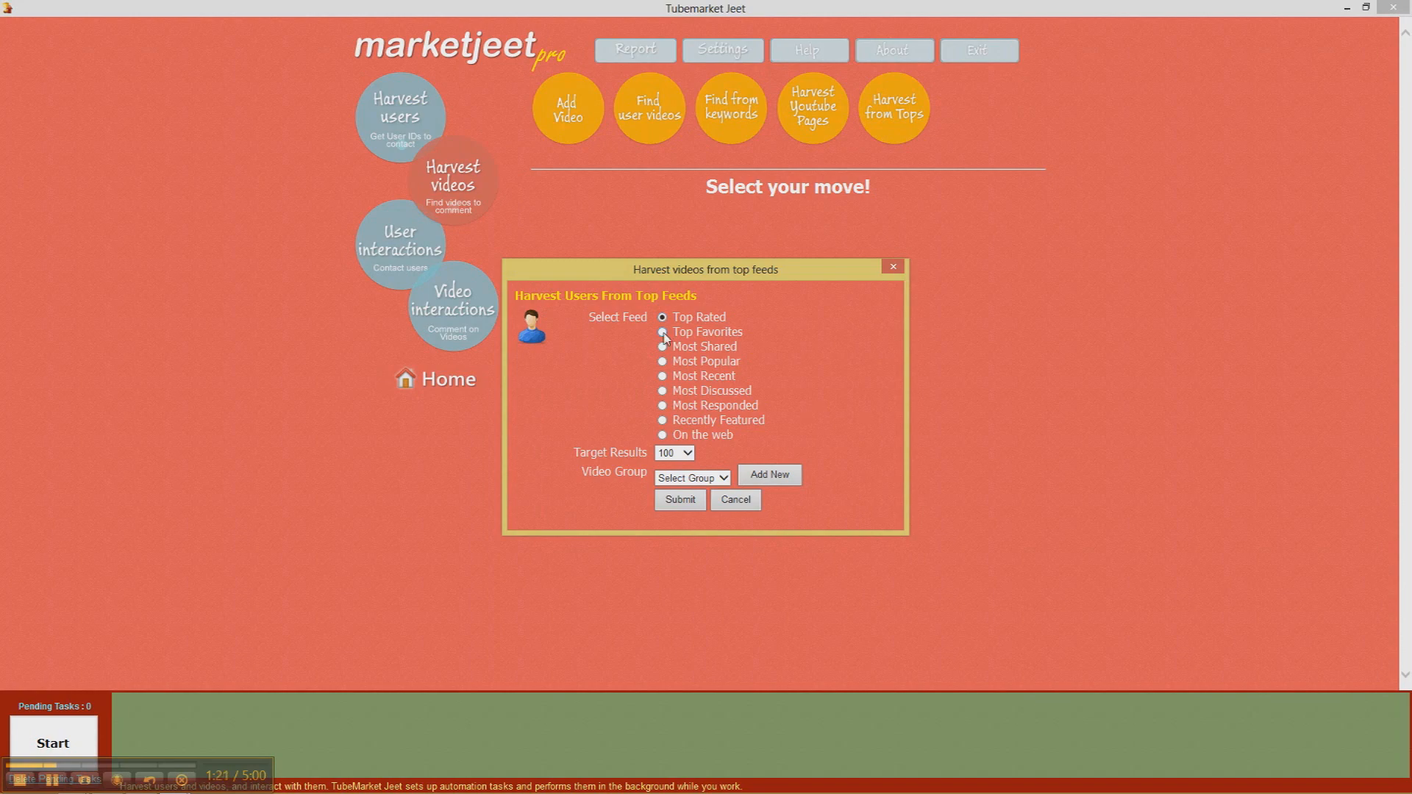
pyautogui.click(662, 331)
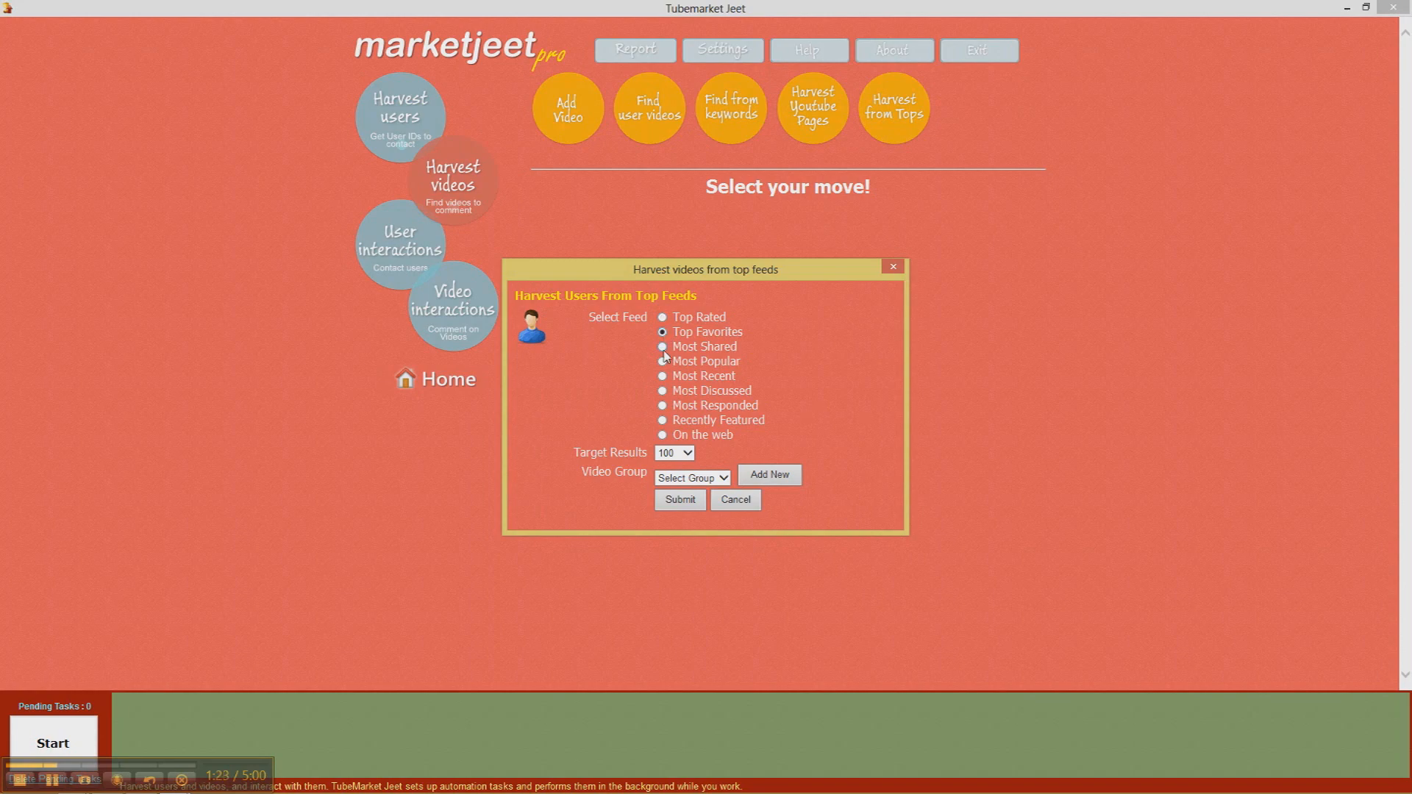
pyautogui.click(663, 346)
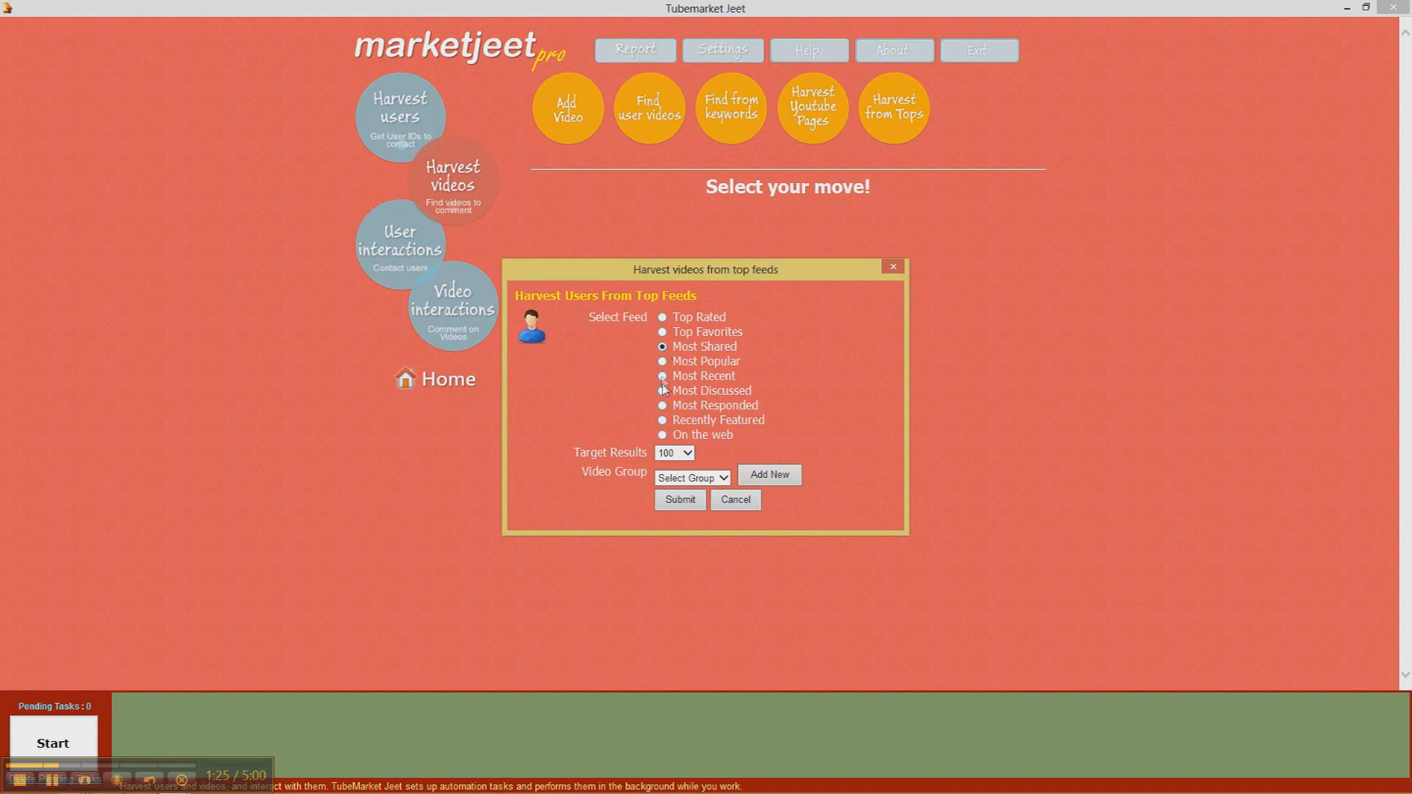
pyautogui.click(662, 361)
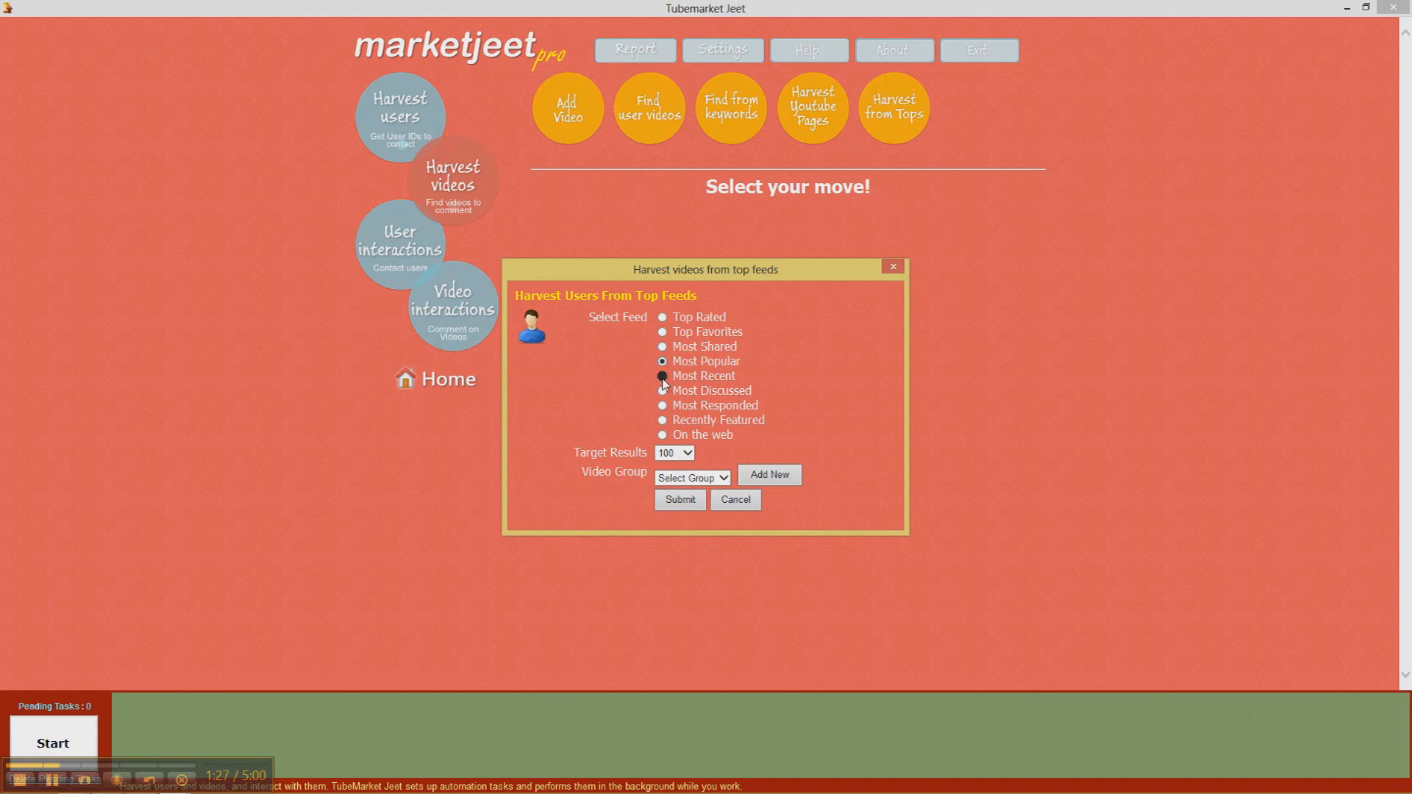
pyautogui.click(662, 390)
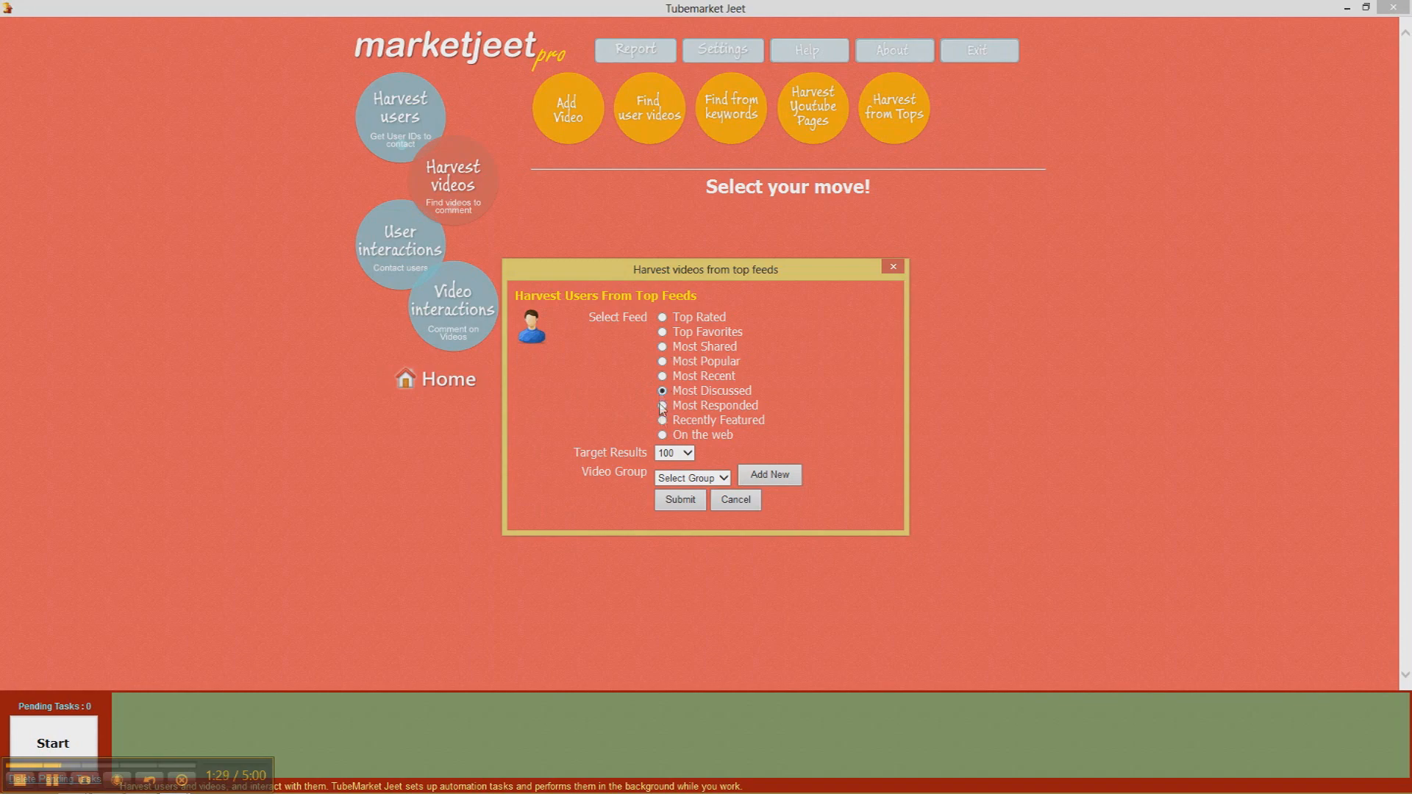
pyautogui.click(661, 405)
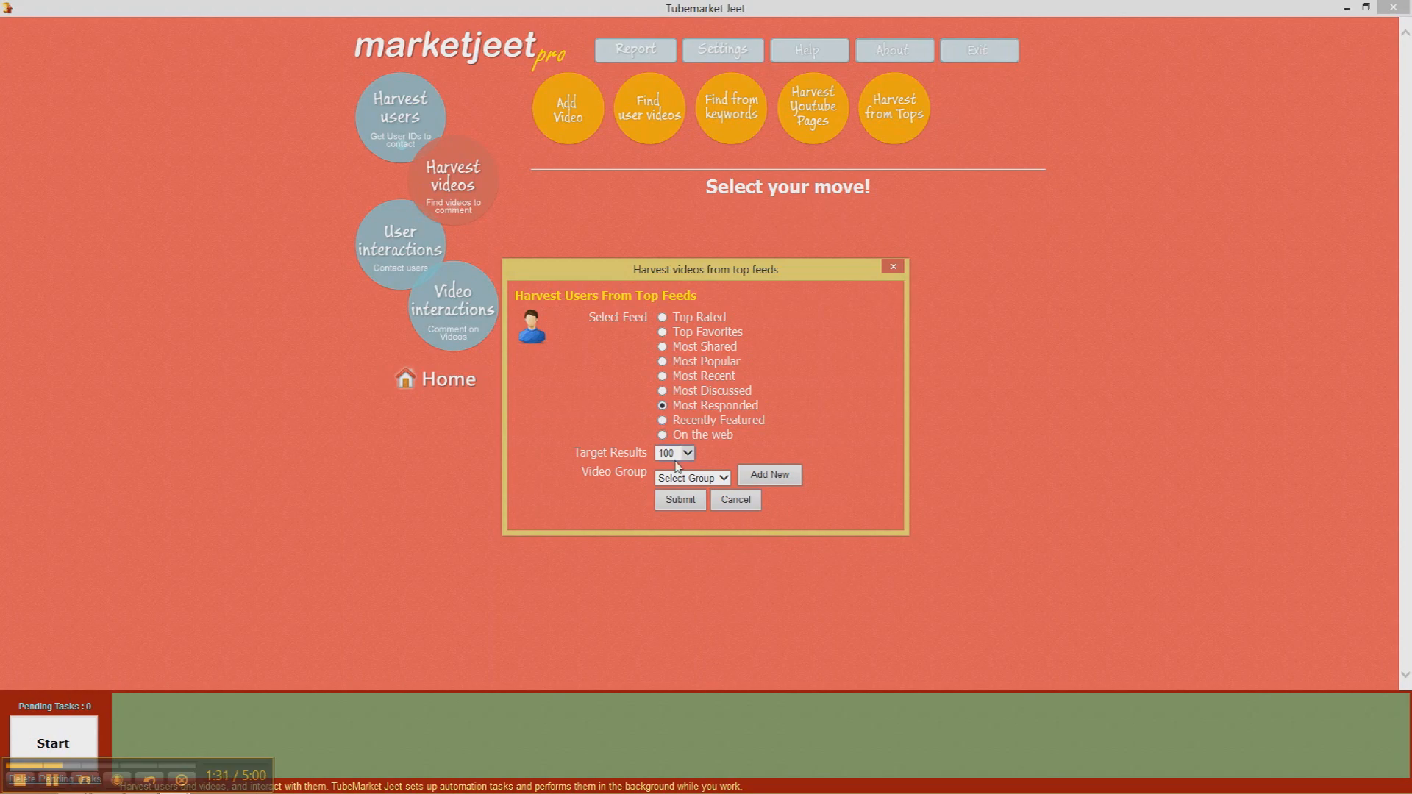
# Set Target Results to 100 with the video group list for Programming
pyautogui.click(673, 452)
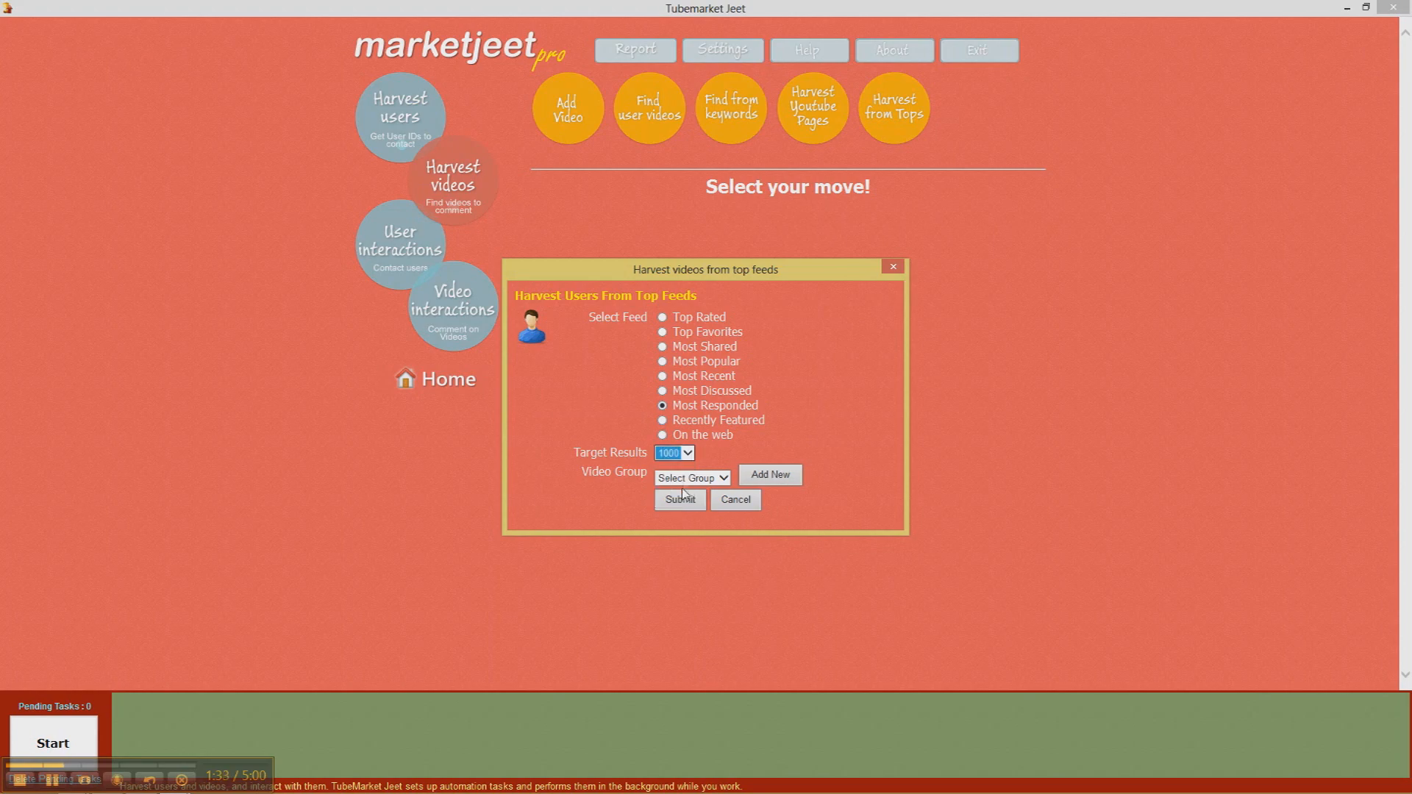
pyautogui.click(691, 477)
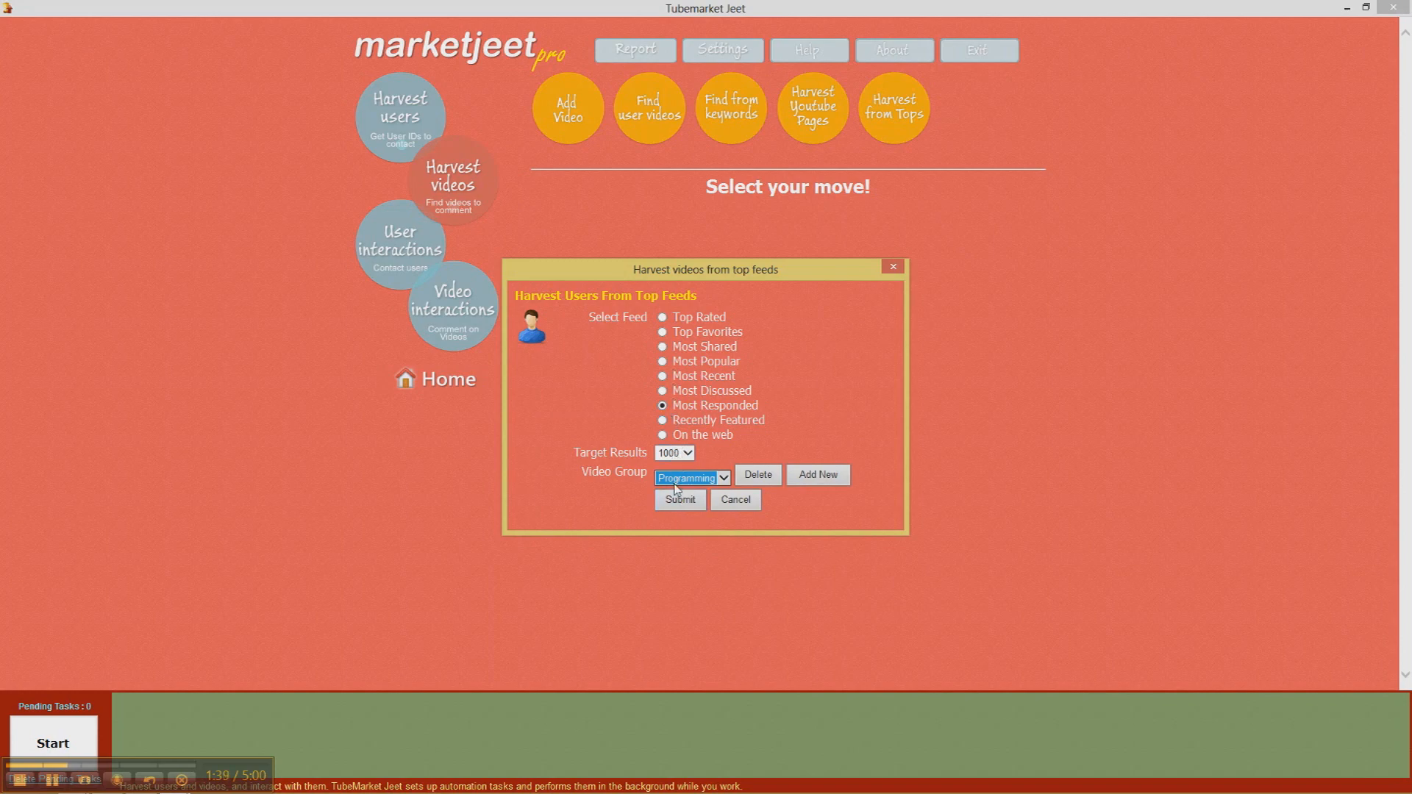
pyautogui.click(674, 452)
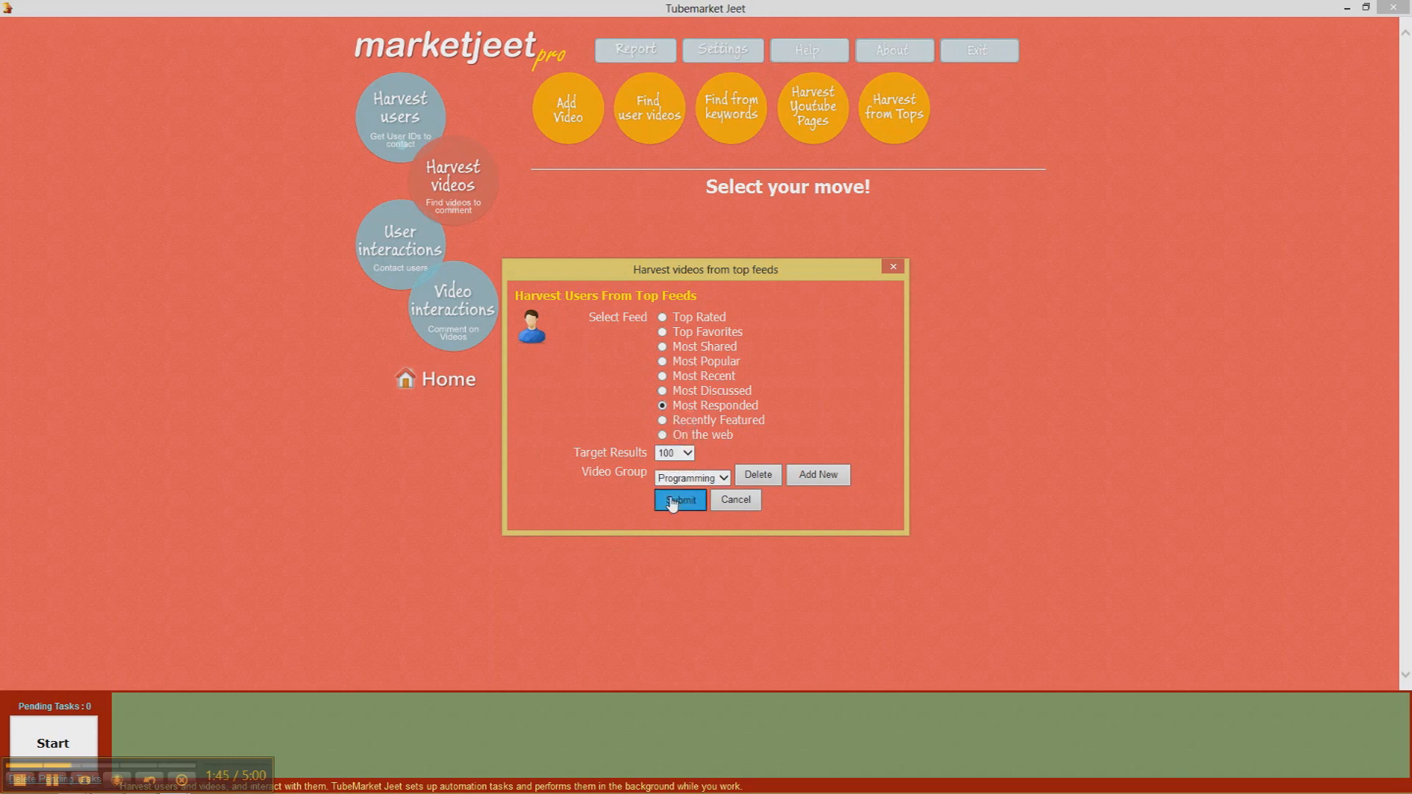
# Submit the Most Responded harvest so it queues for the Programming group
pyautogui.click(678, 501)
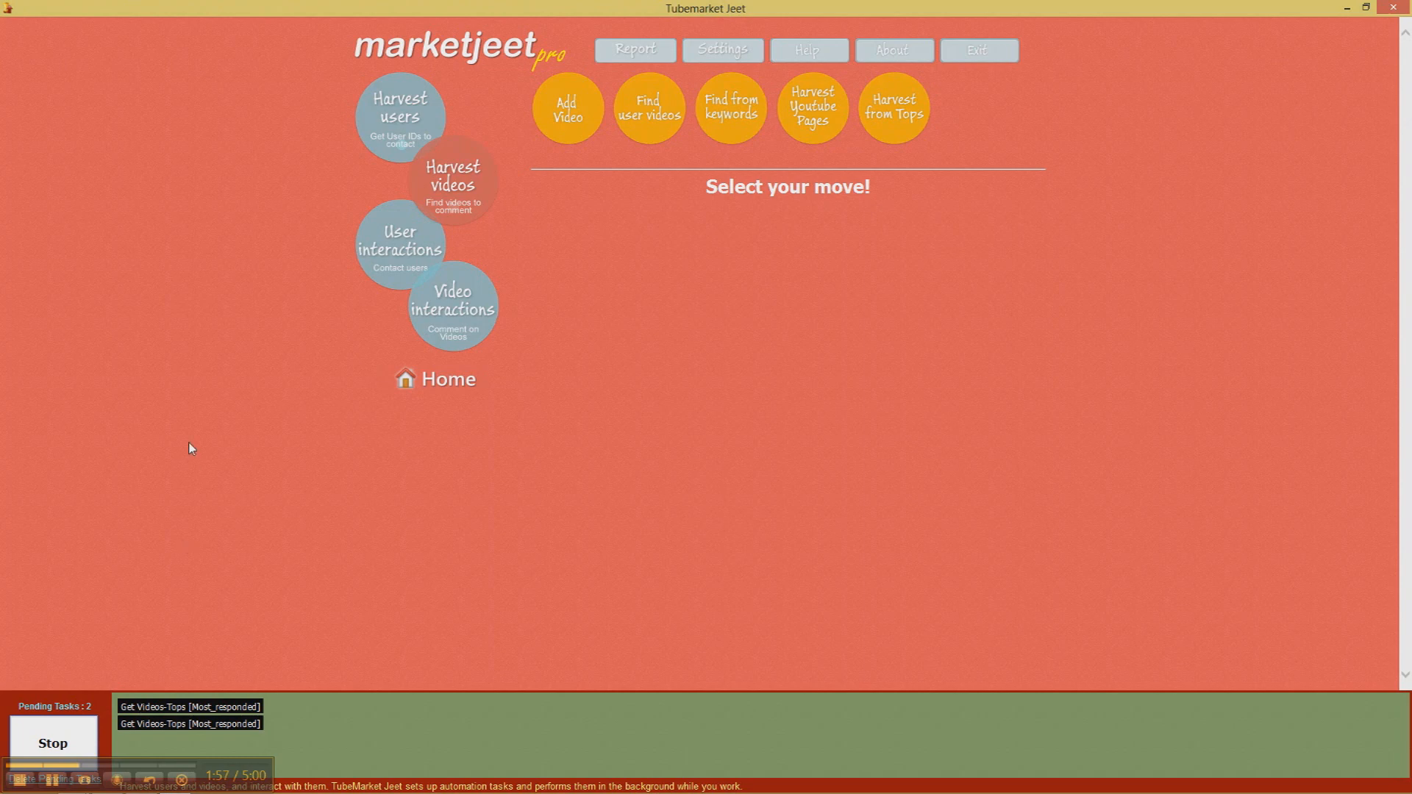
pyautogui.moveTo(616, 346)
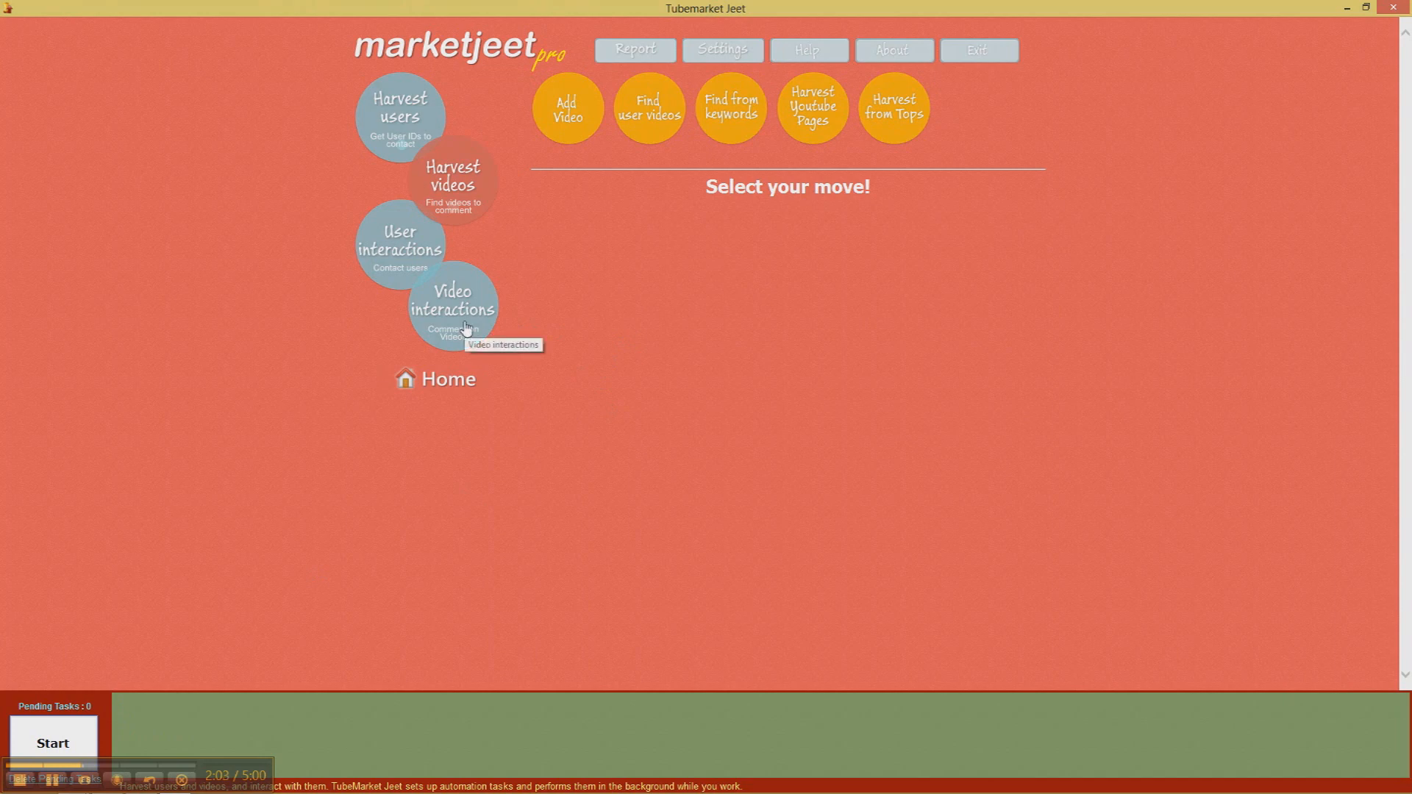
pyautogui.click(453, 305)
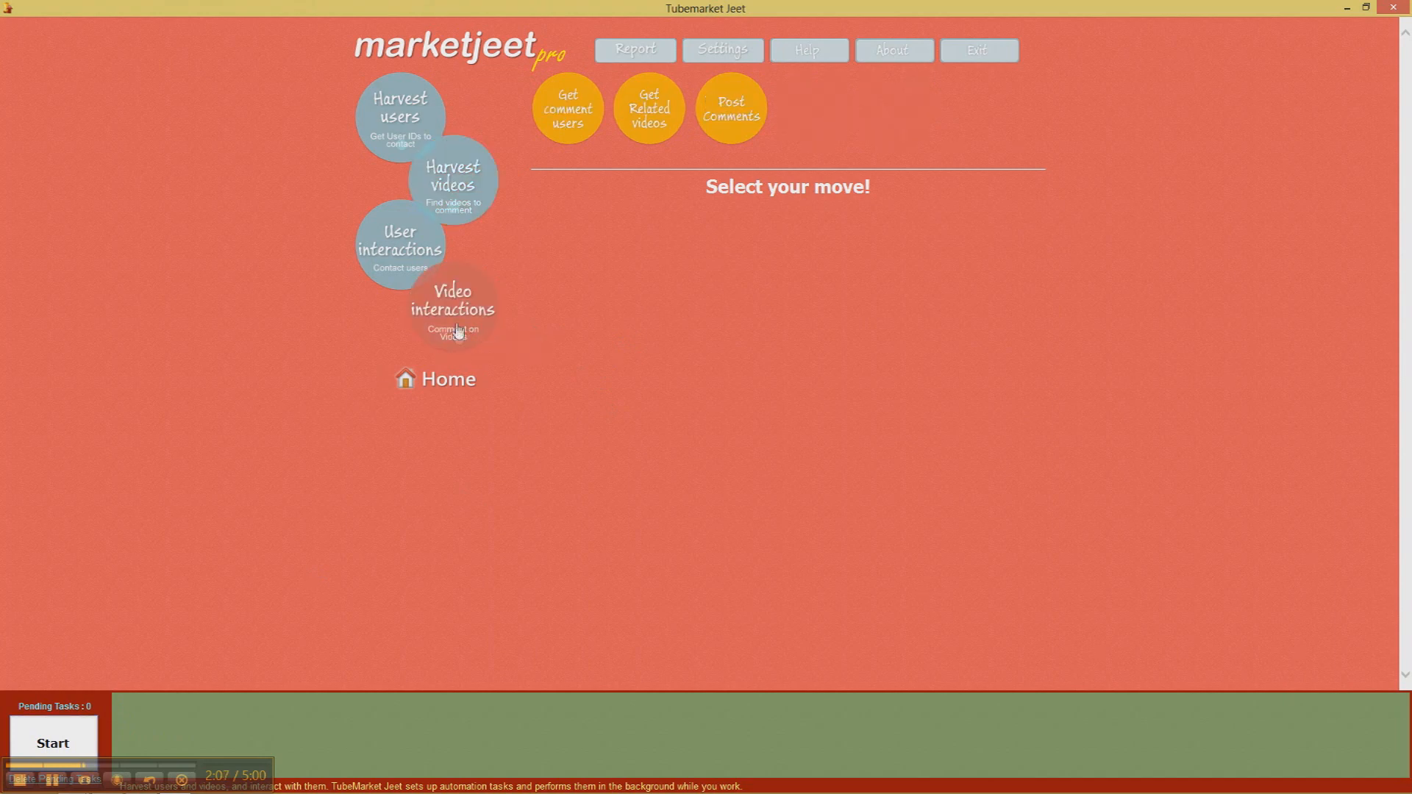
pyautogui.moveTo(566, 130)
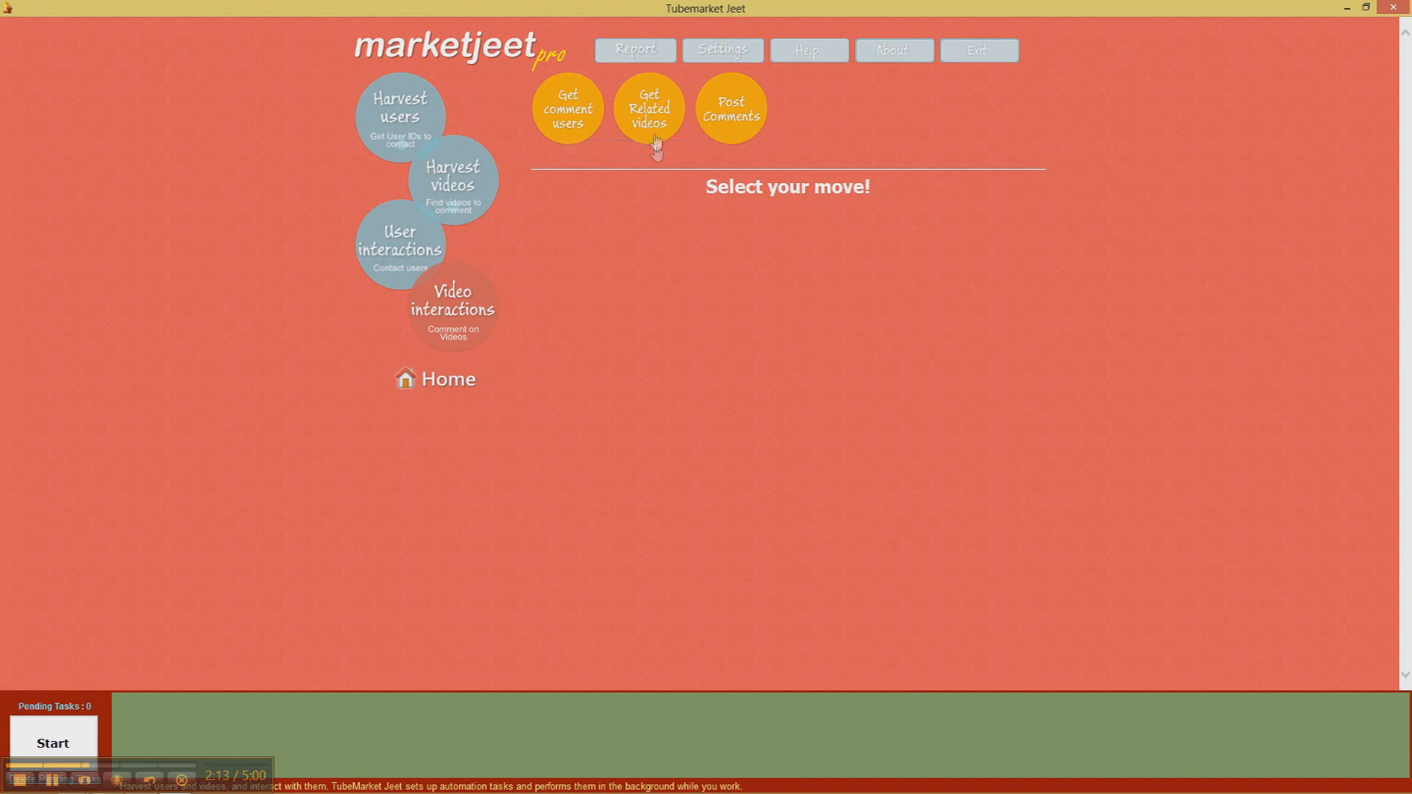
pyautogui.moveTo(654, 136)
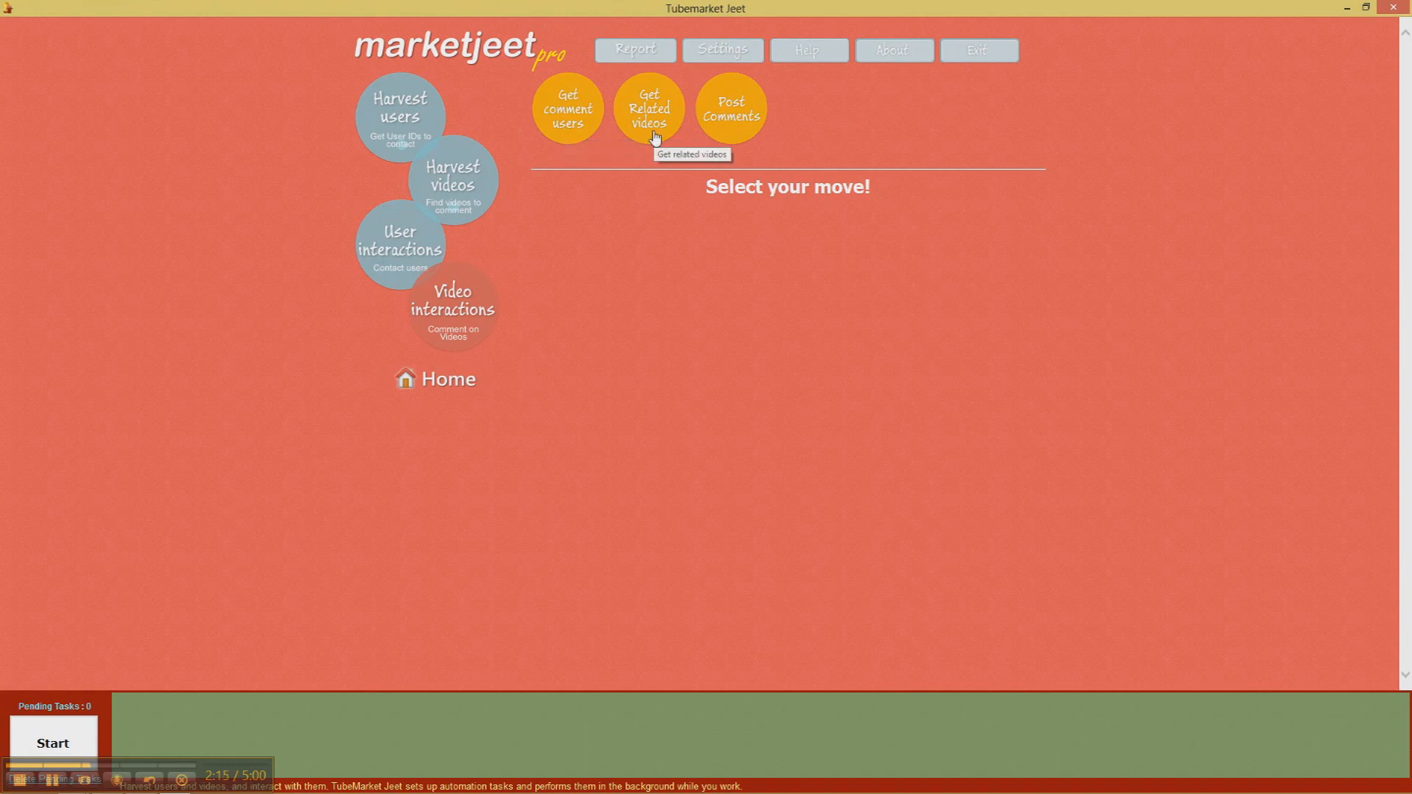
pyautogui.moveTo(599, 121)
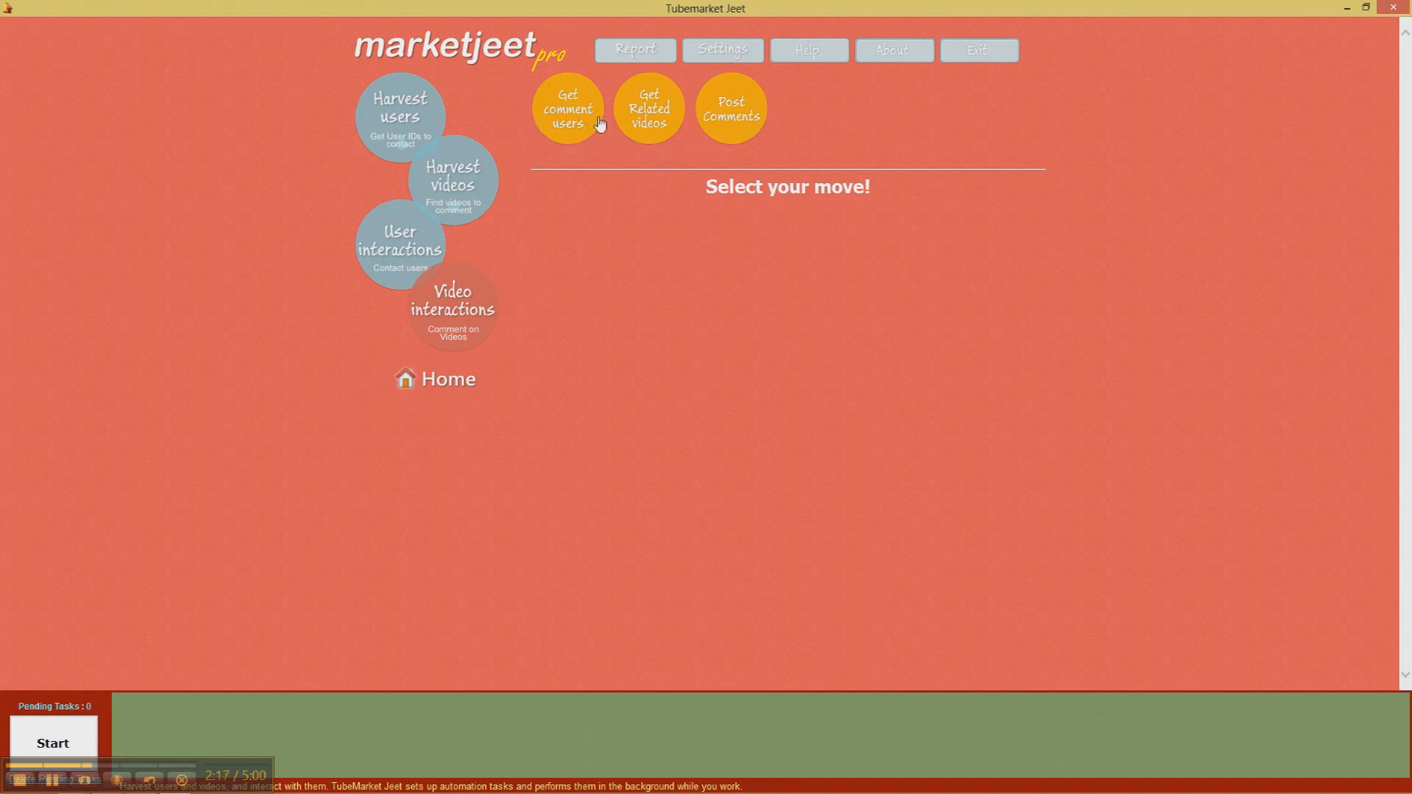
pyautogui.moveTo(569, 126)
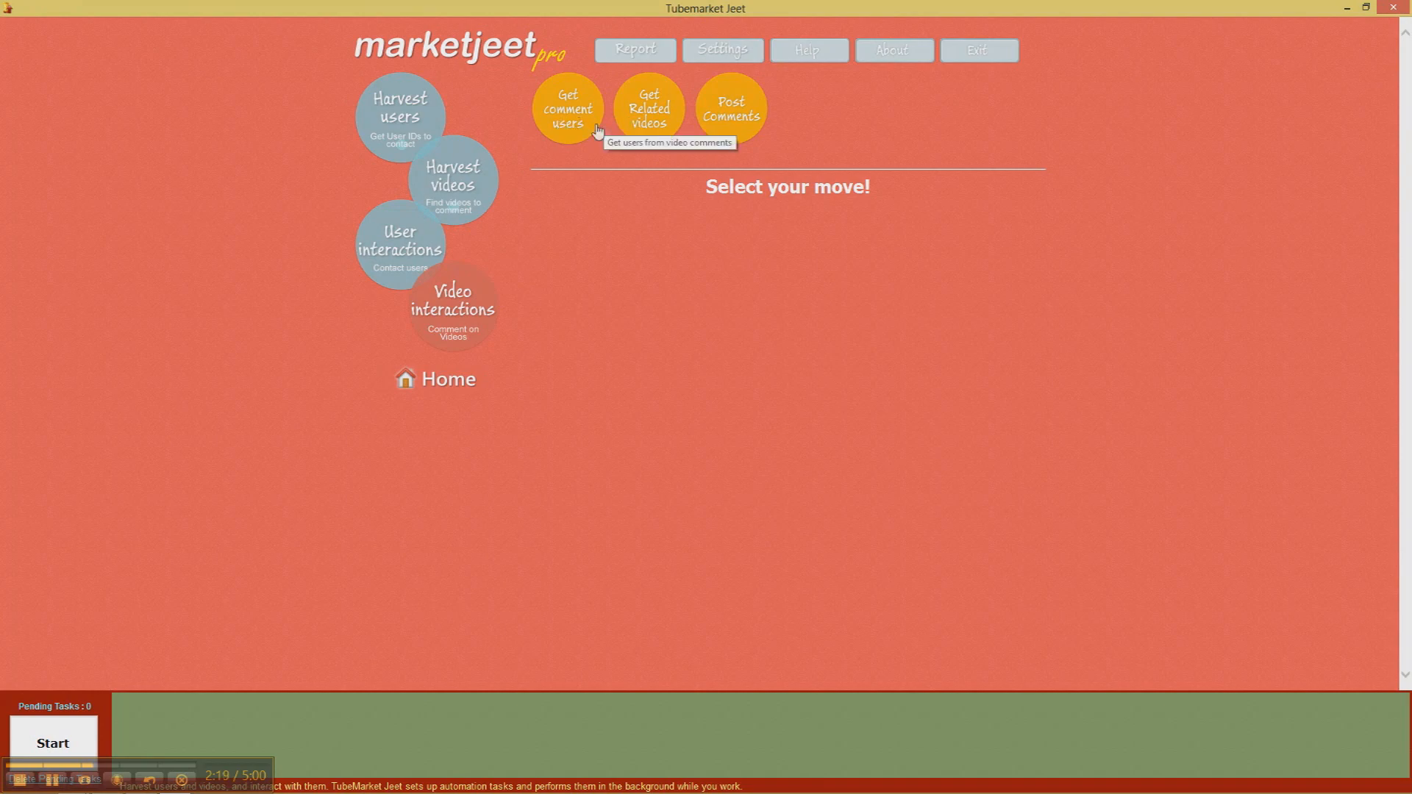
pyautogui.moveTo(625, 124)
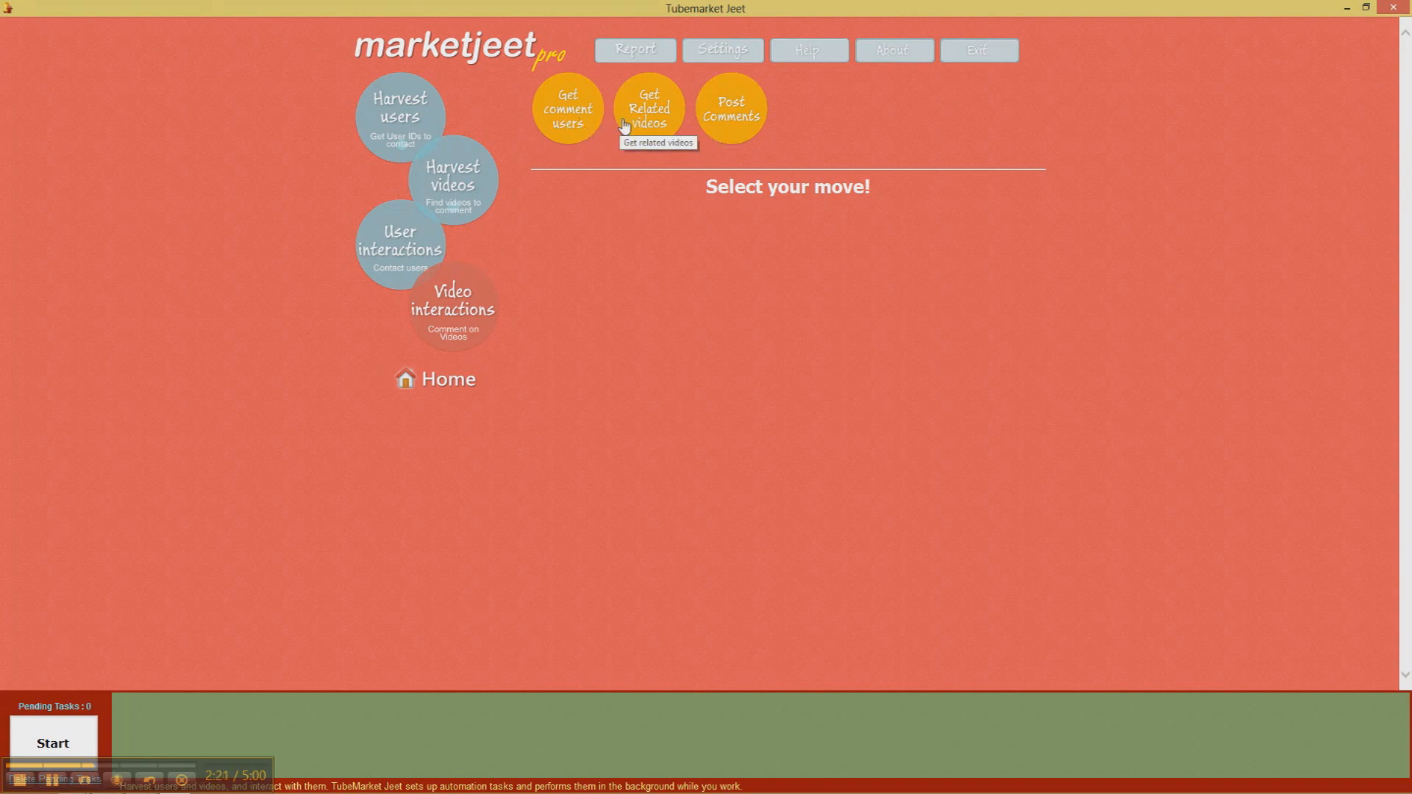
pyautogui.moveTo(706, 136)
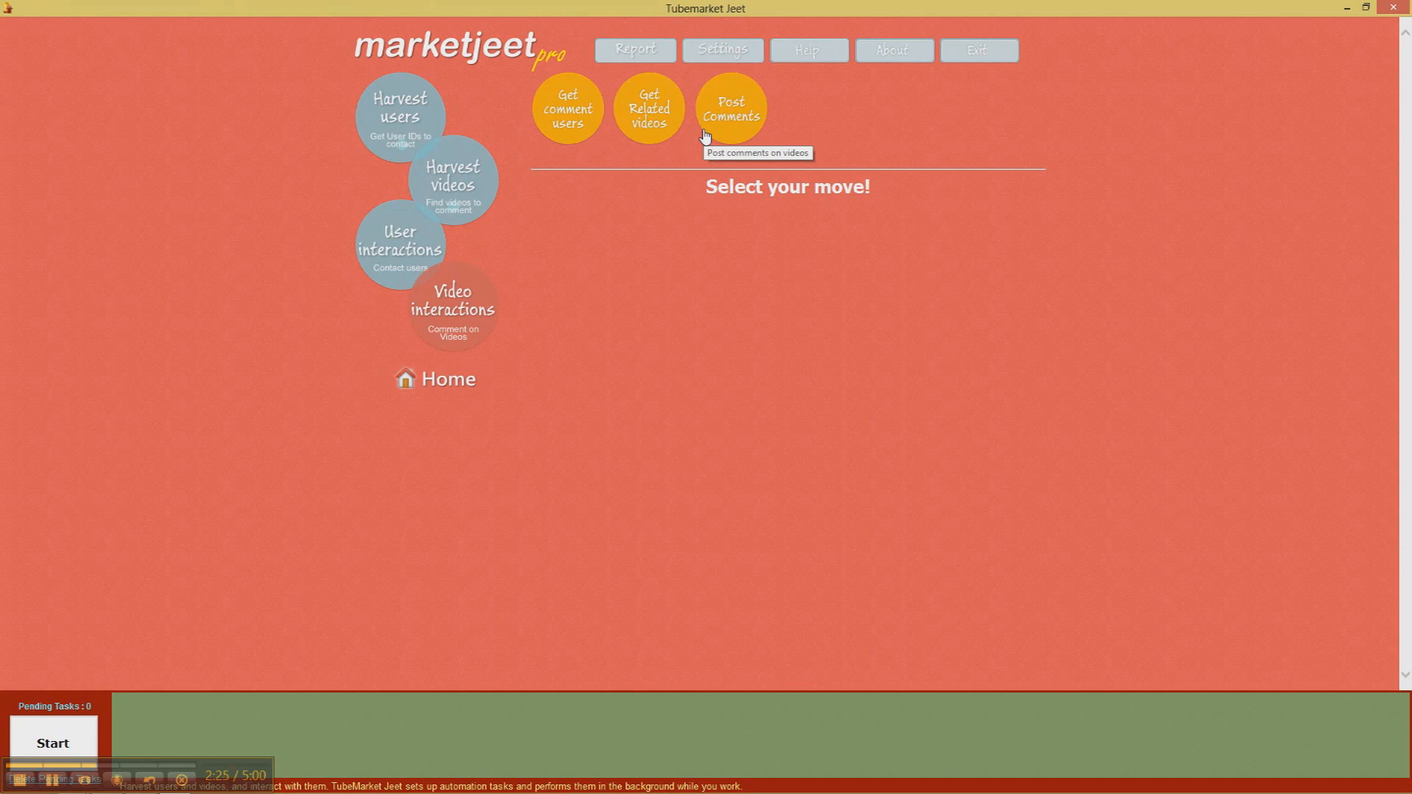
pyautogui.moveTo(734, 137)
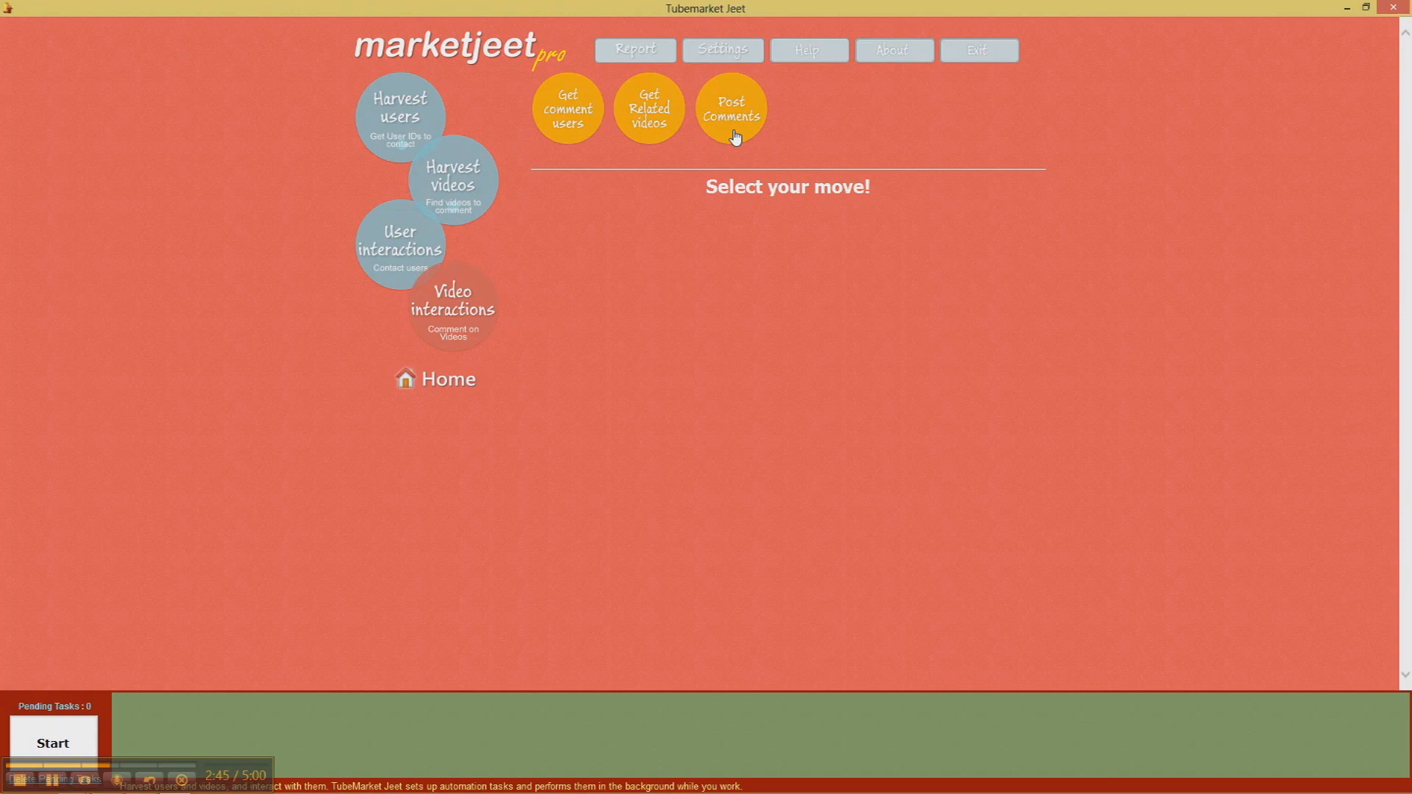
pyautogui.moveTo(221, 488)
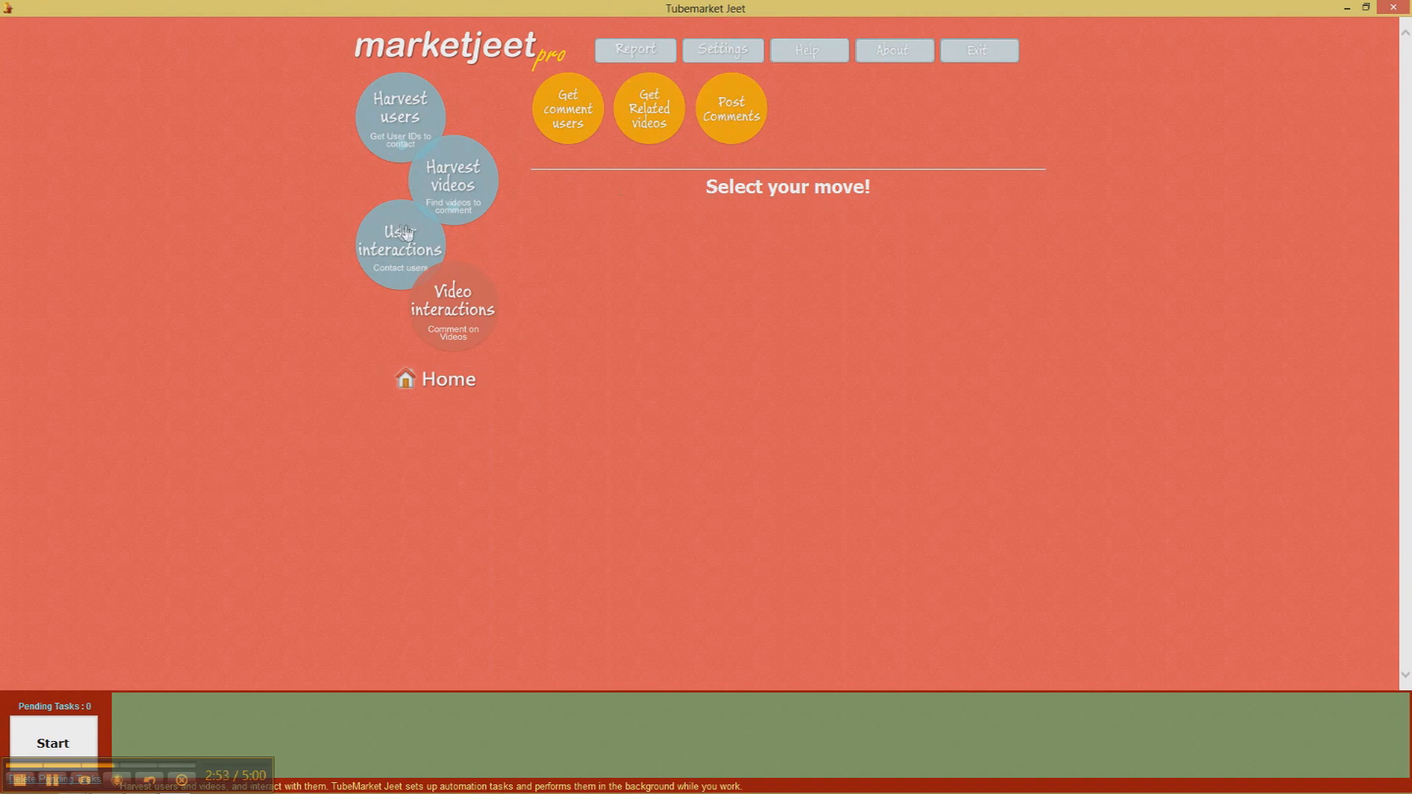
pyautogui.moveTo(462, 213)
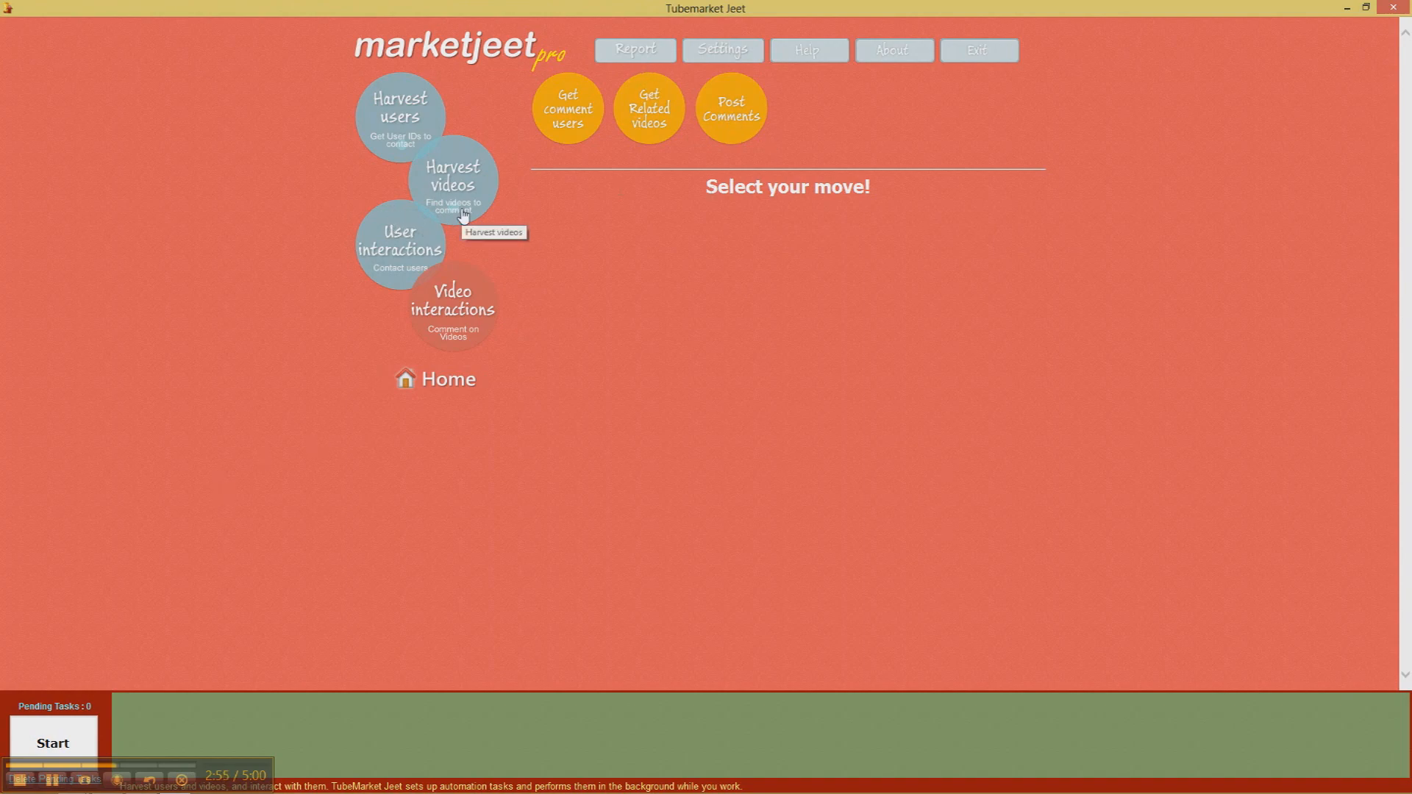
pyautogui.click(453, 176)
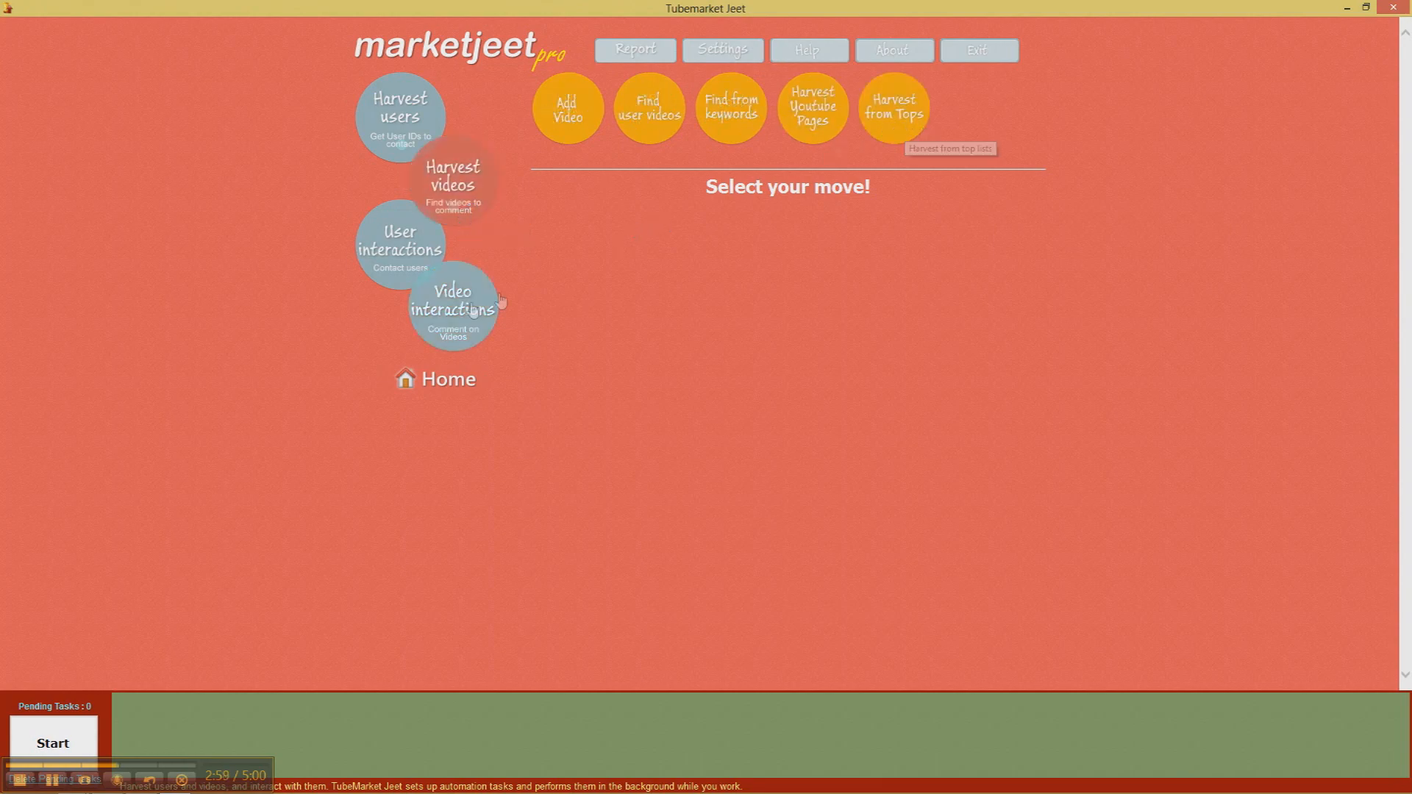
# Open the Task Report and highlight the newest Video_Find_Tops row and its Most_responded data
pyautogui.click(634, 50)
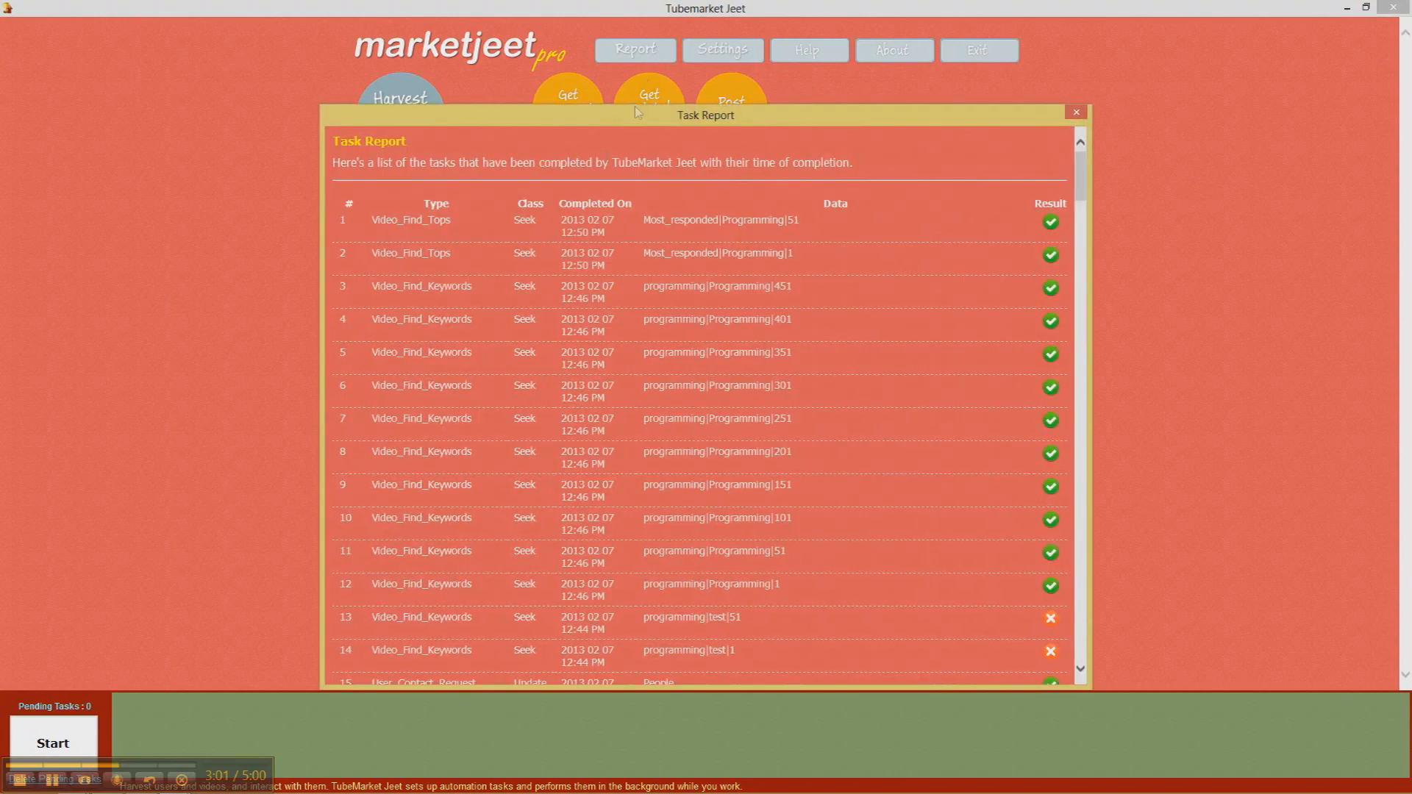
pyautogui.doubleClick(409, 220)
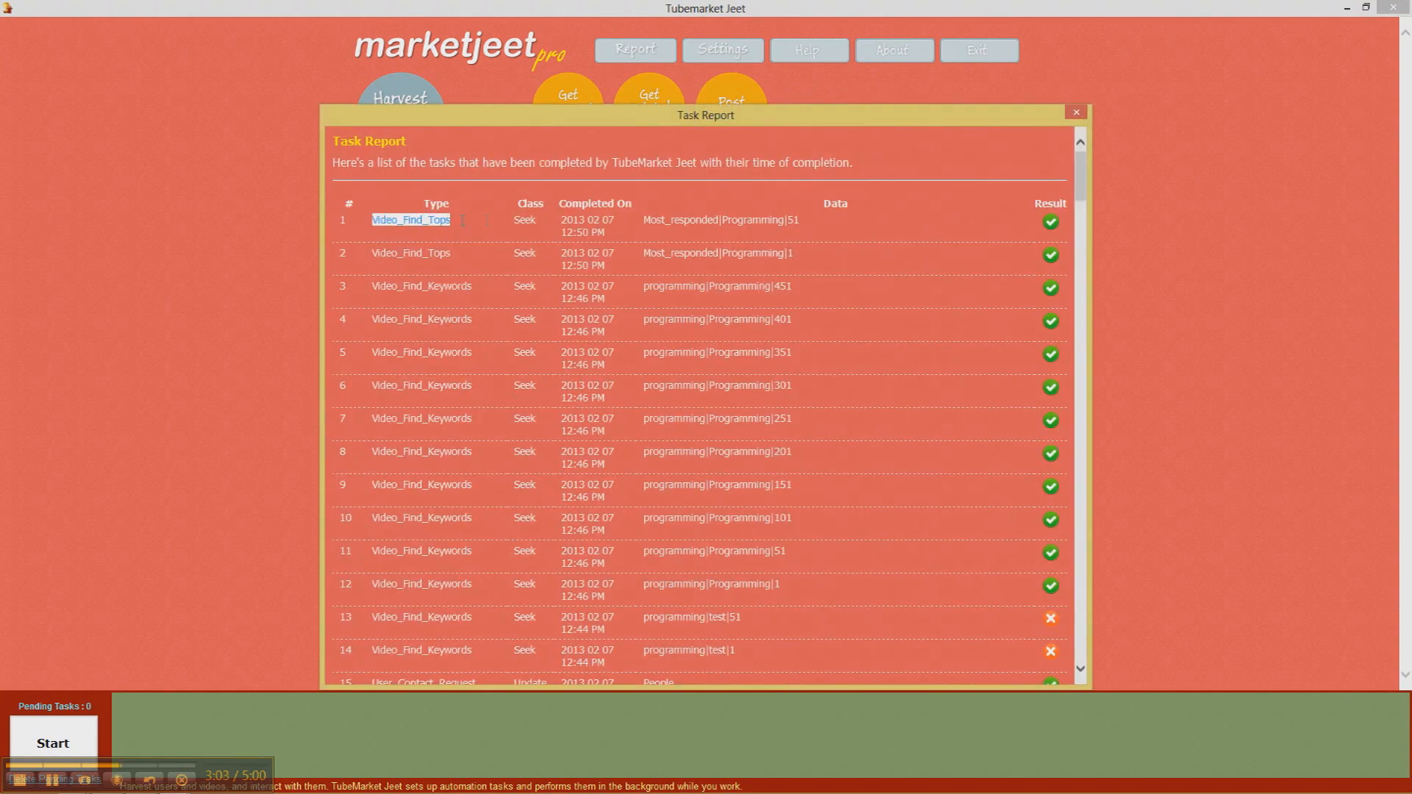
pyautogui.moveTo(410, 220); pyautogui.dragTo(774, 220)
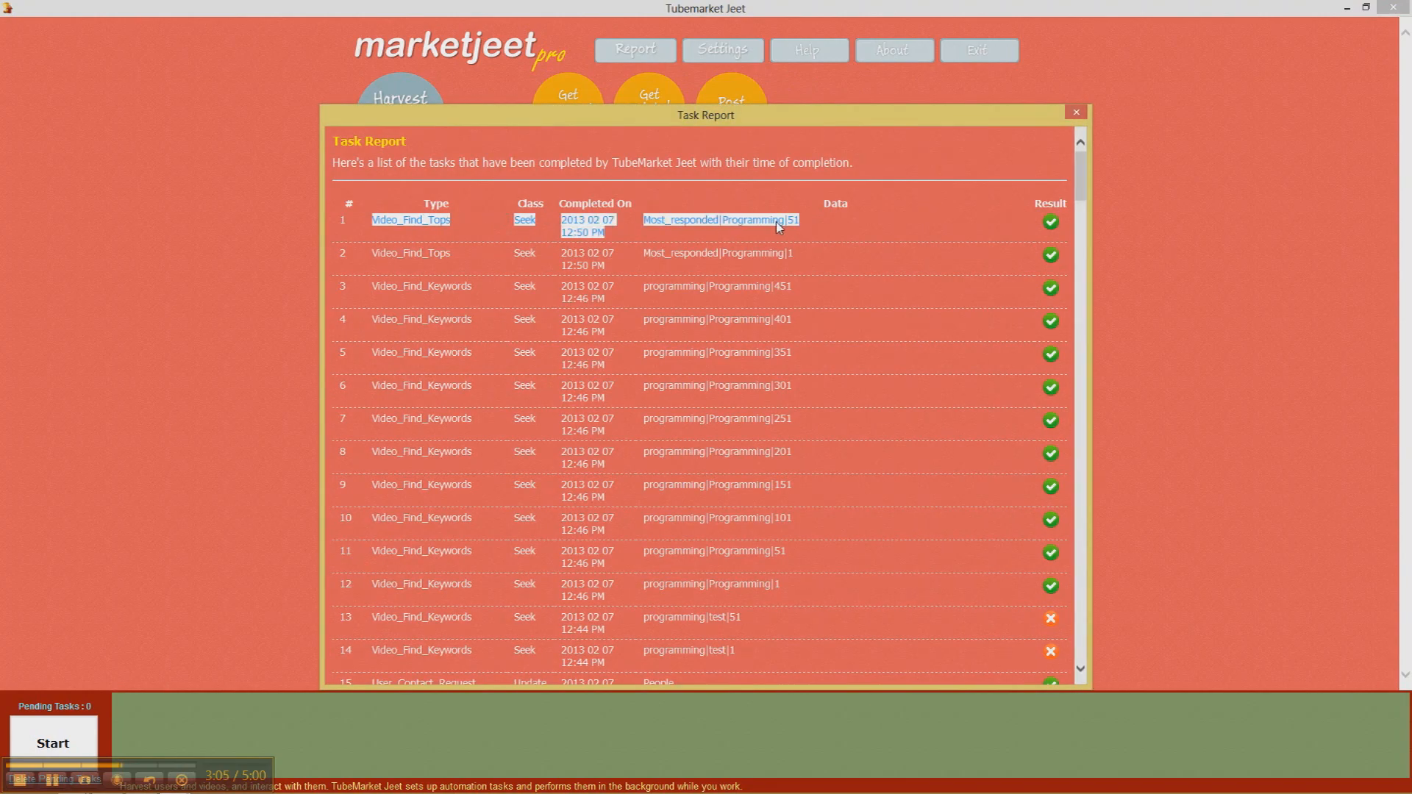
pyautogui.doubleClick(691, 220)
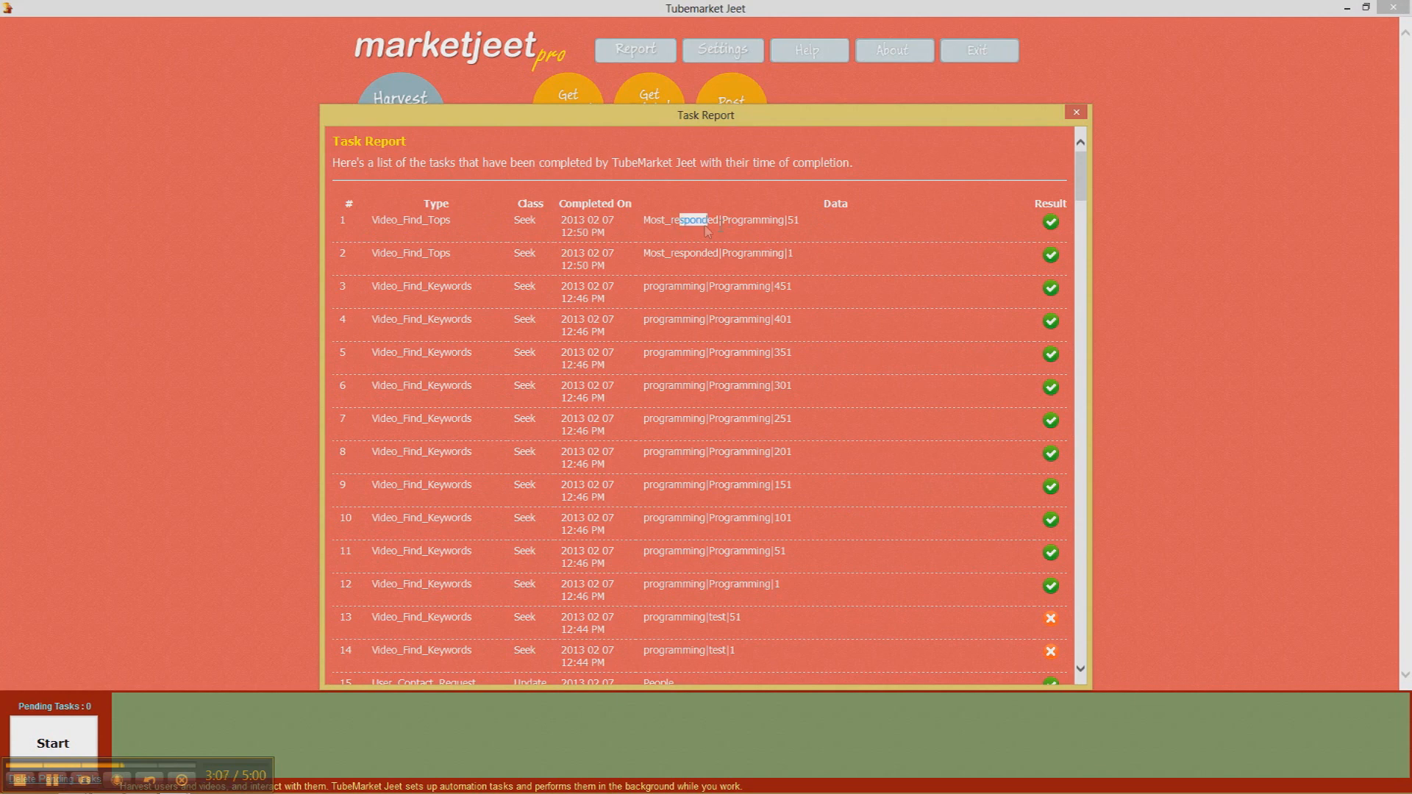
pyautogui.doubleClick(679, 220)
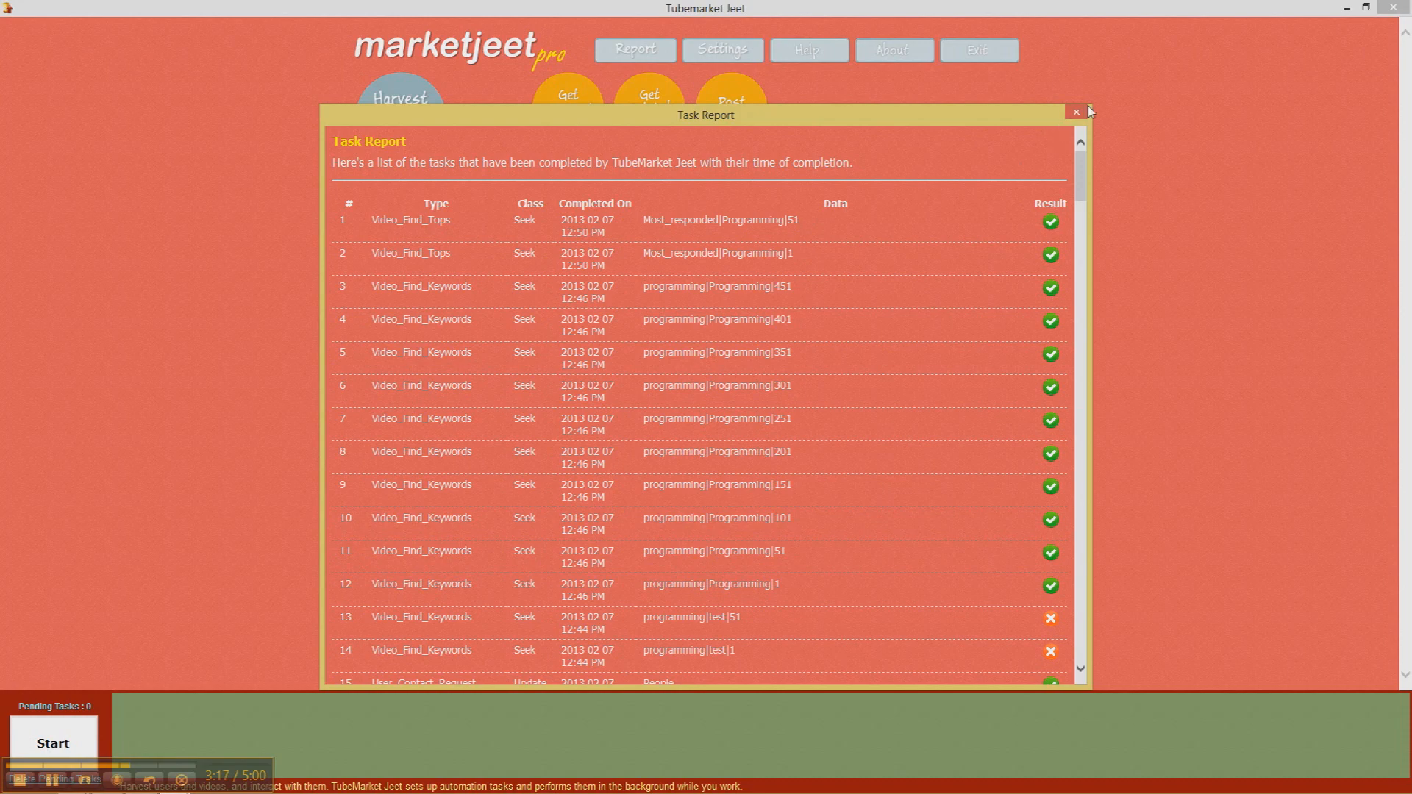
# Close the Task Report and load harvest statistics showing 567 Programming videos
pyautogui.click(1075, 111)
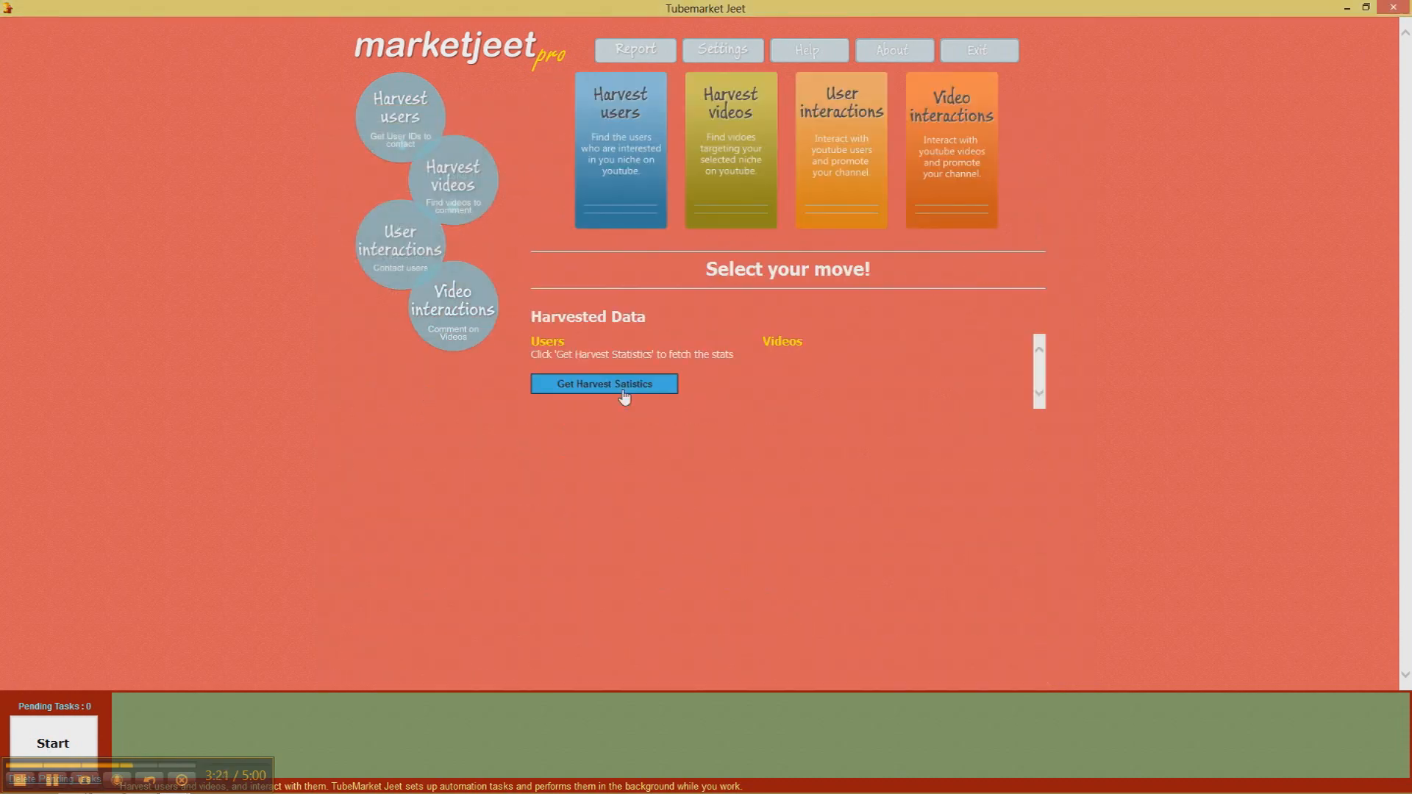
pyautogui.click(603, 384)
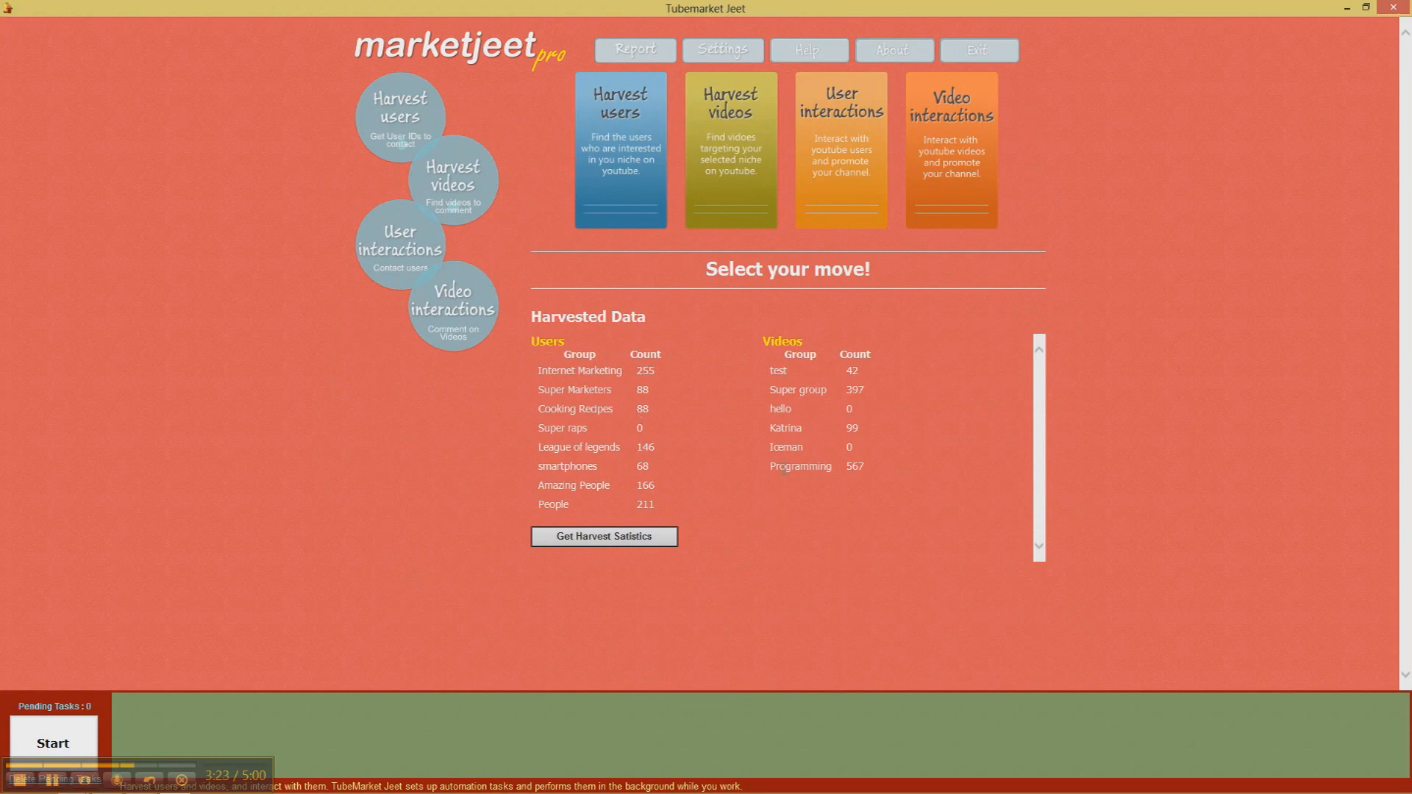